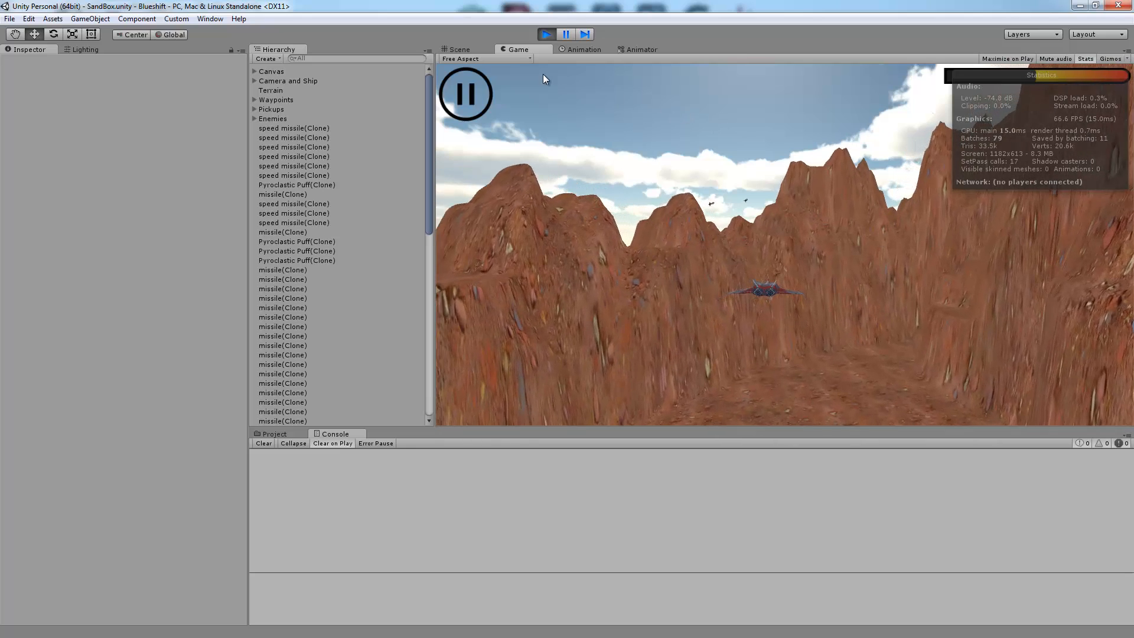
Step: Pause play and inspect two Pyroclastic Puff(Clone) explosions' component values in the Inspector
left_click(458, 50)
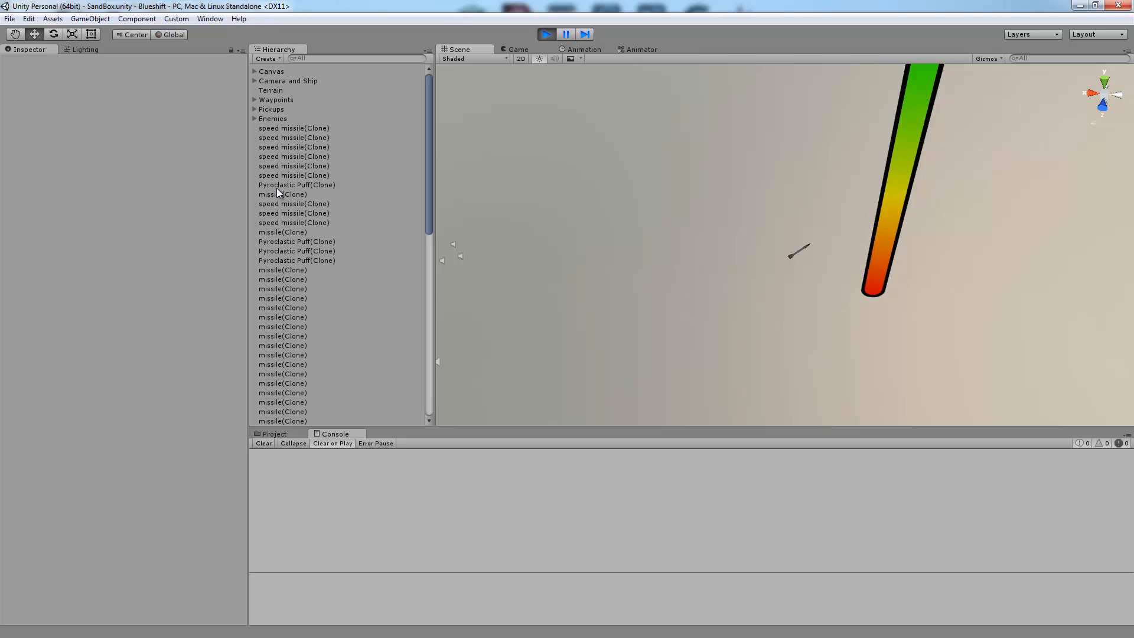
left_click(297, 184)
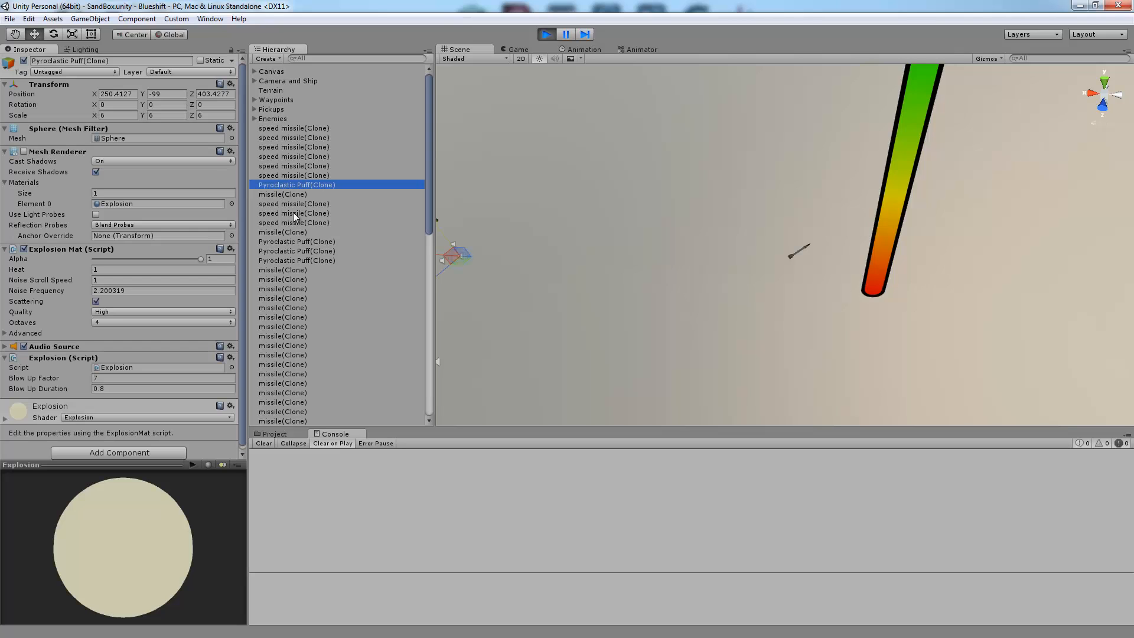
left_click(297, 251)
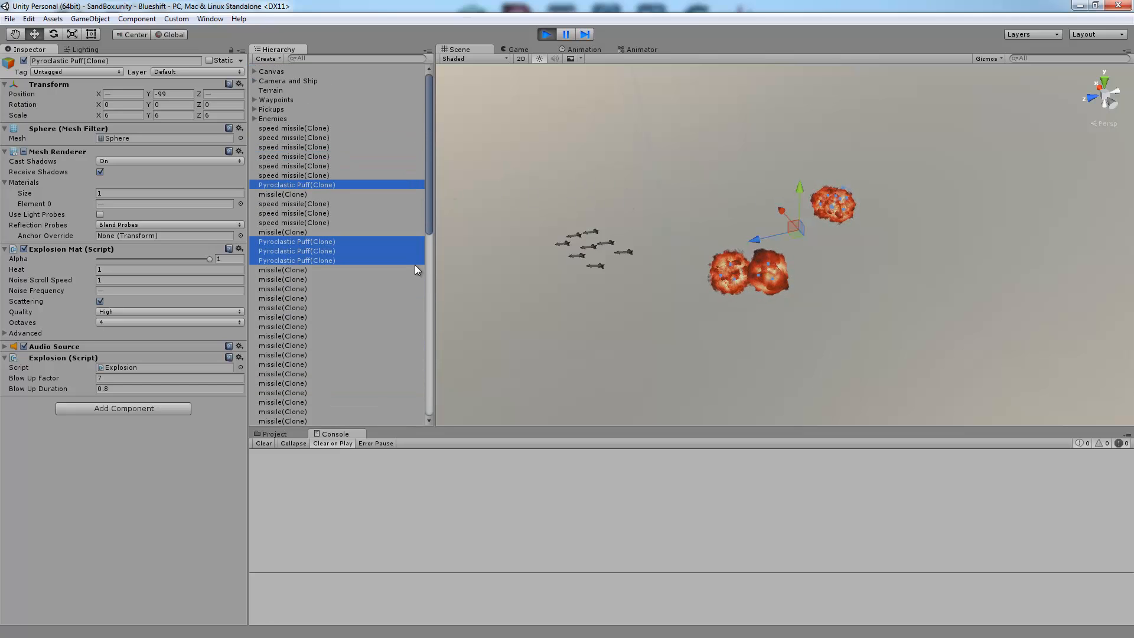
Step: Inspect a speed missile clone and plain missile clones, comparing Speed 400 versus 80
scroll("down", 3)
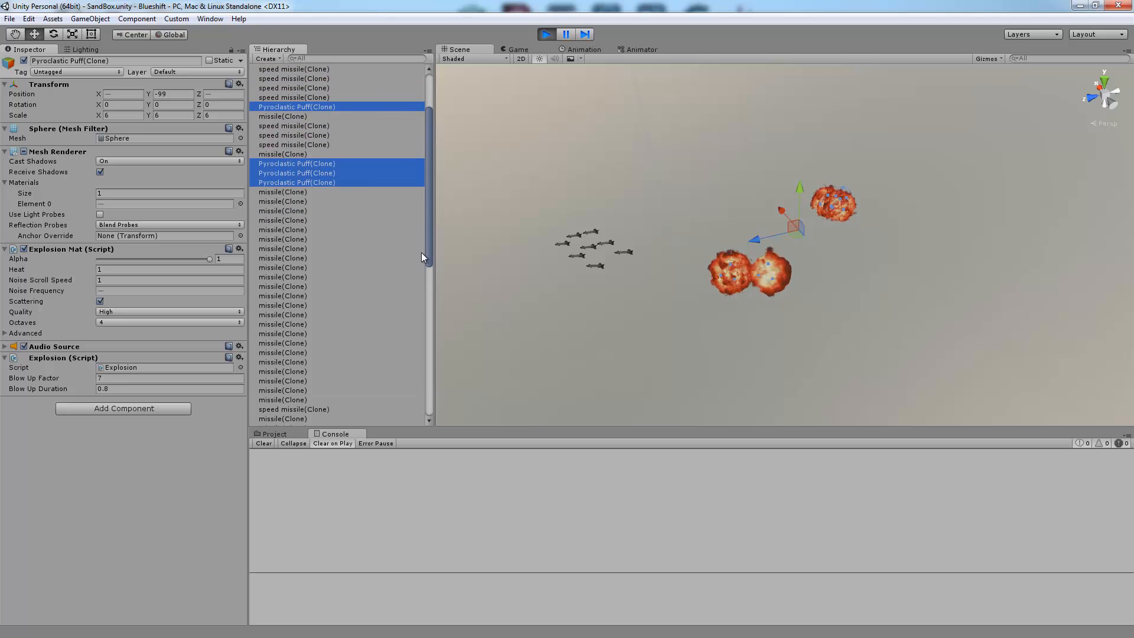
left_click(294, 125)
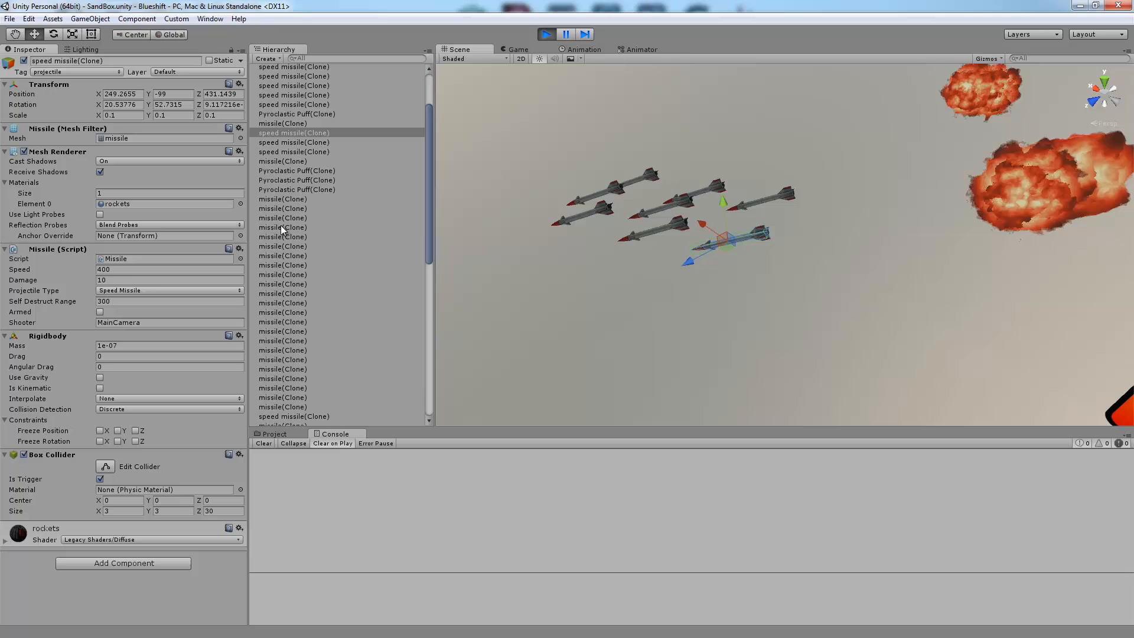
left_click(282, 227)
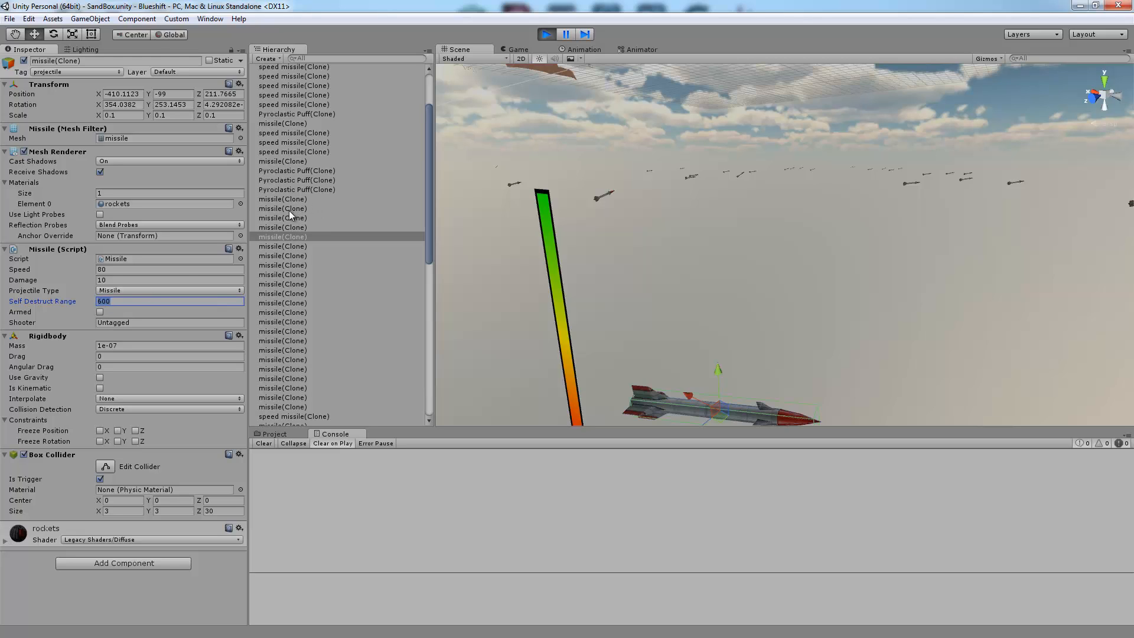
left_click(282, 208)
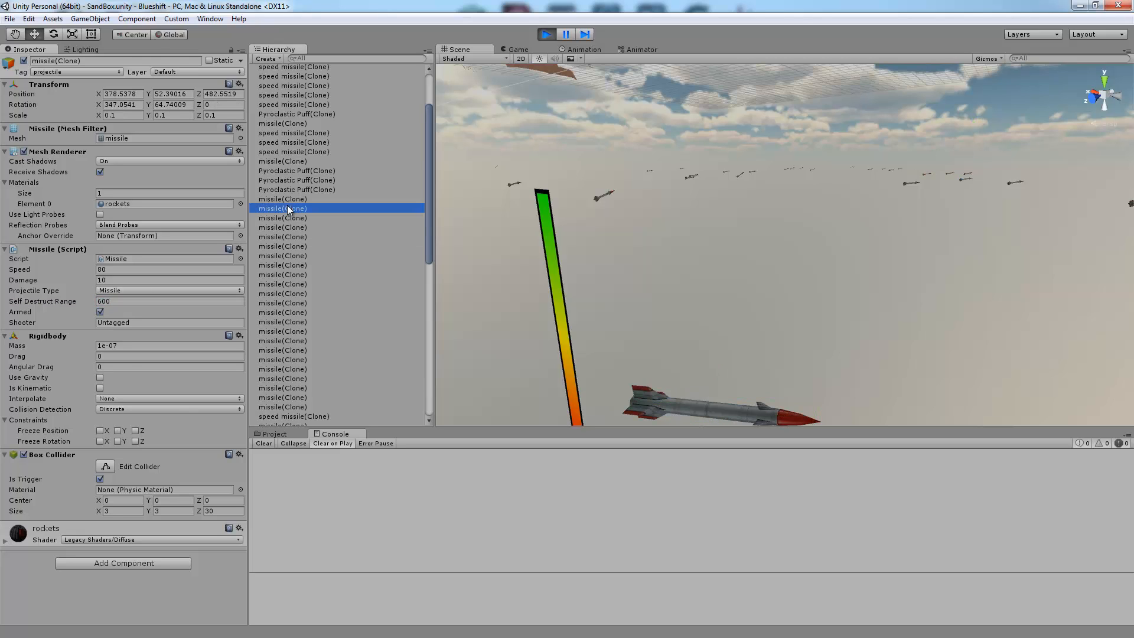
Step: Re-inspect a speed missile clone's Self Destruct Range of 300, then another missile clone's values
left_click(294, 142)
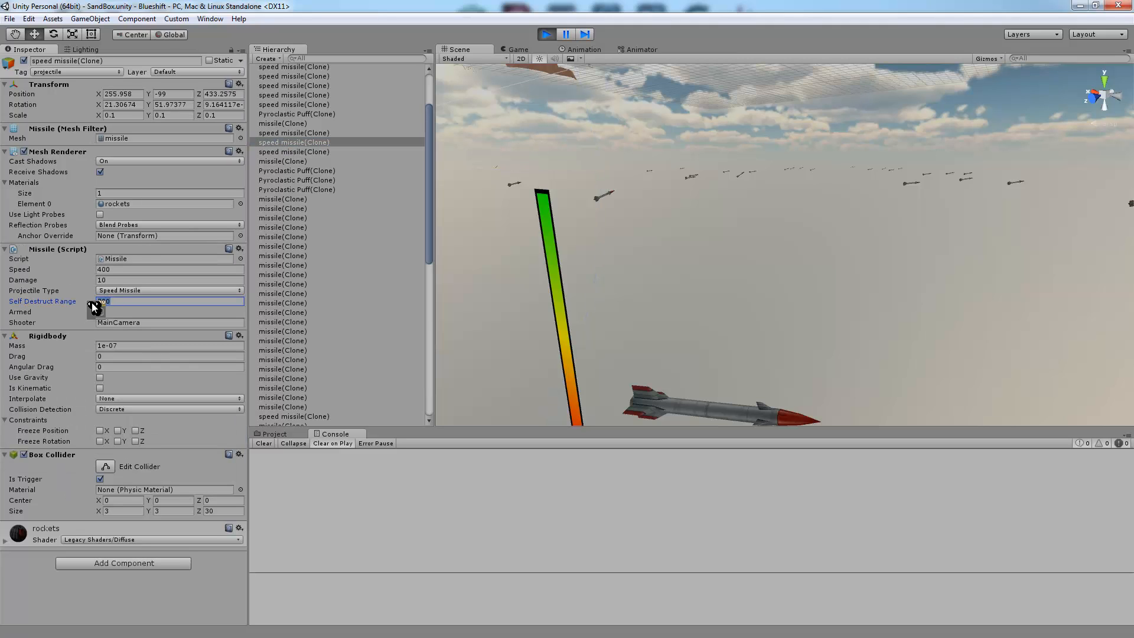
left_click(170, 301)
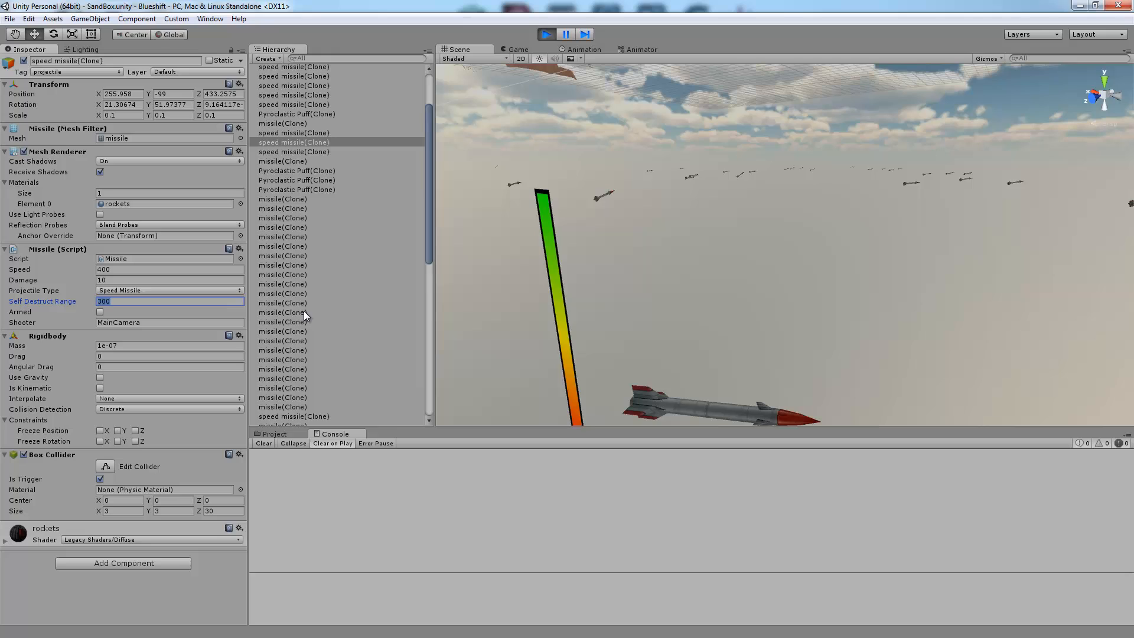
scroll("down", 3)
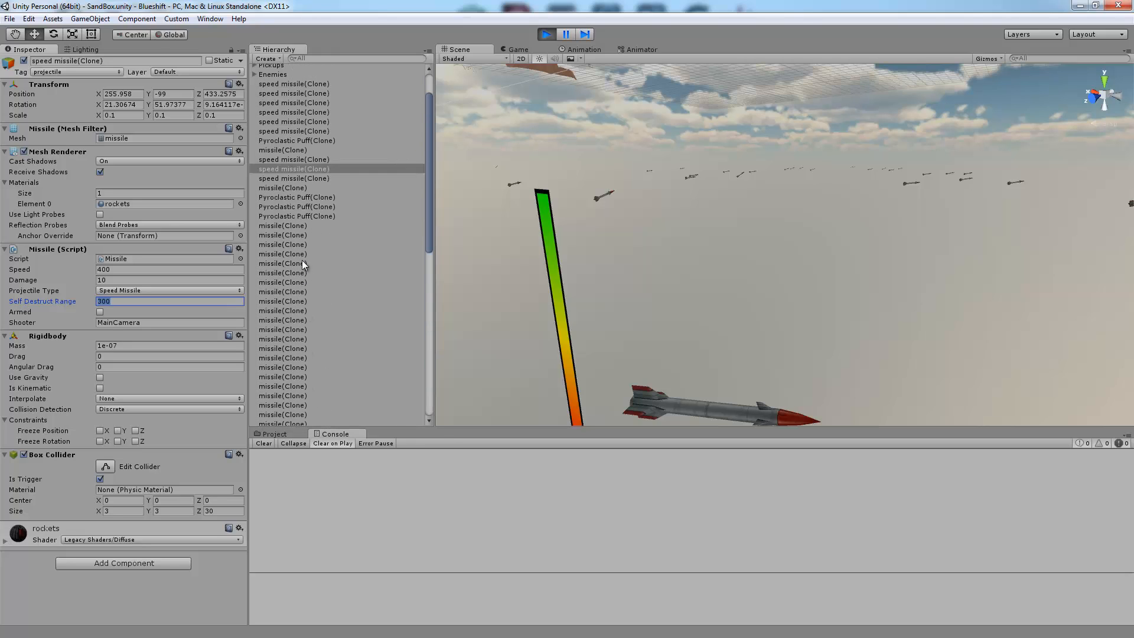
left_click(282, 234)
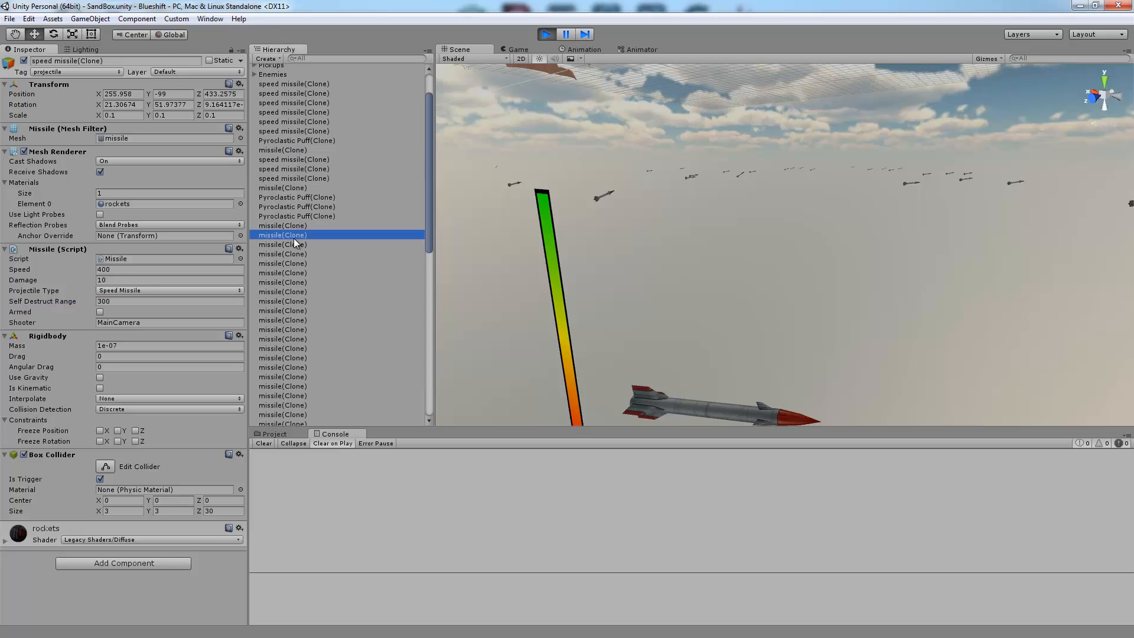
Step: Inspect further missile and Pyroclastic Puff clones, then orbit toward the terrain where inactive clones sit
left_click(293, 234)
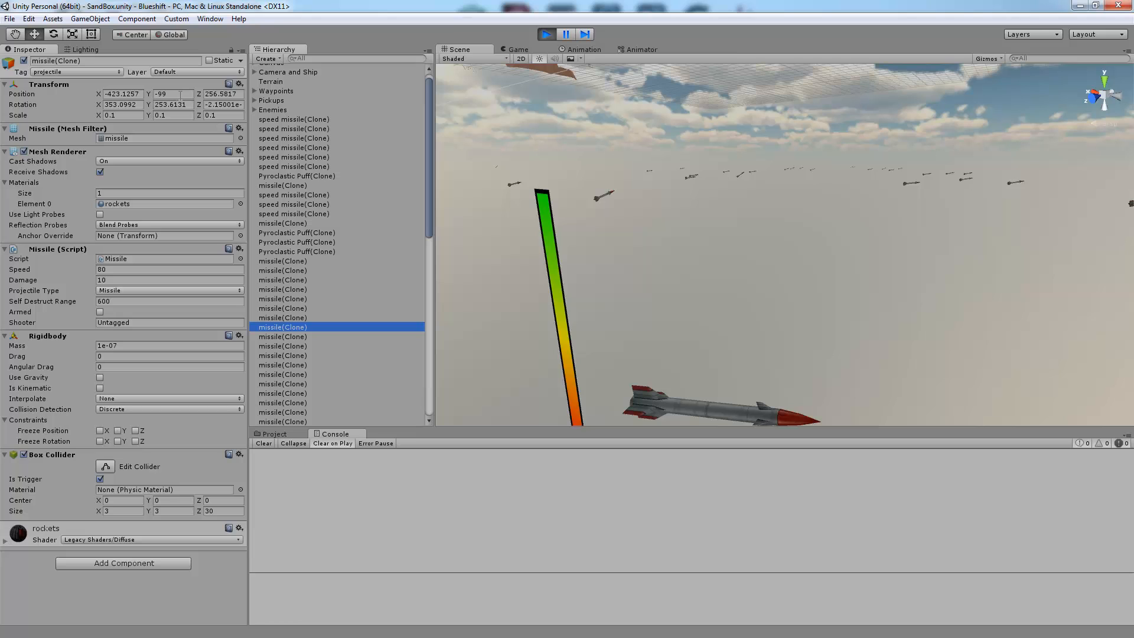
left_click(297, 233)
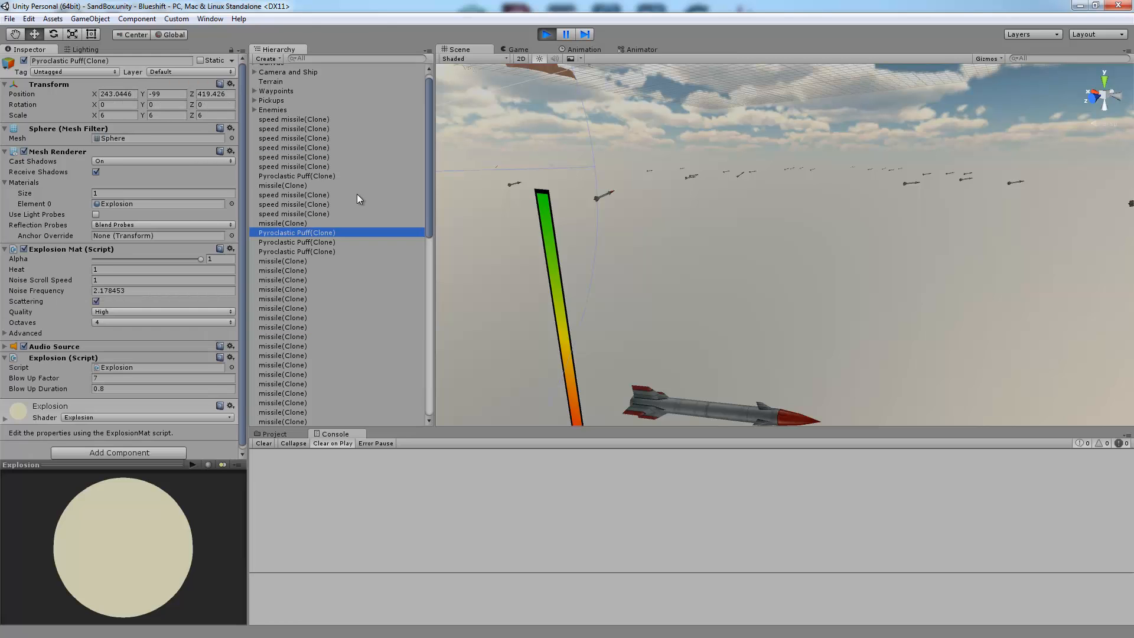
left_click(281, 289)
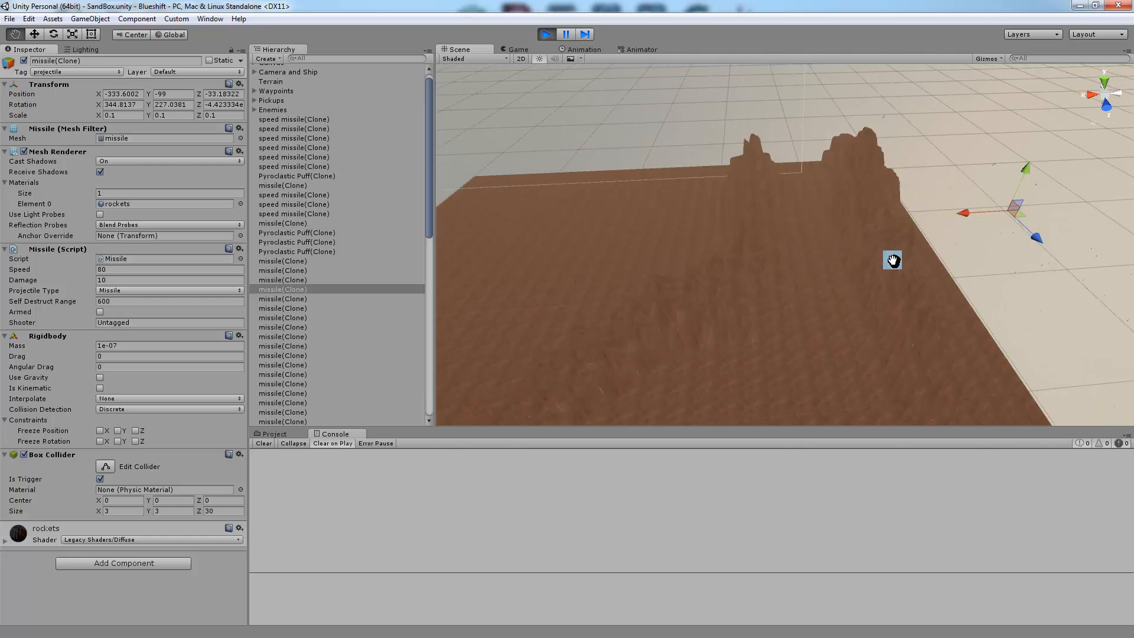
left_click_drag(891, 260, 861, 341)
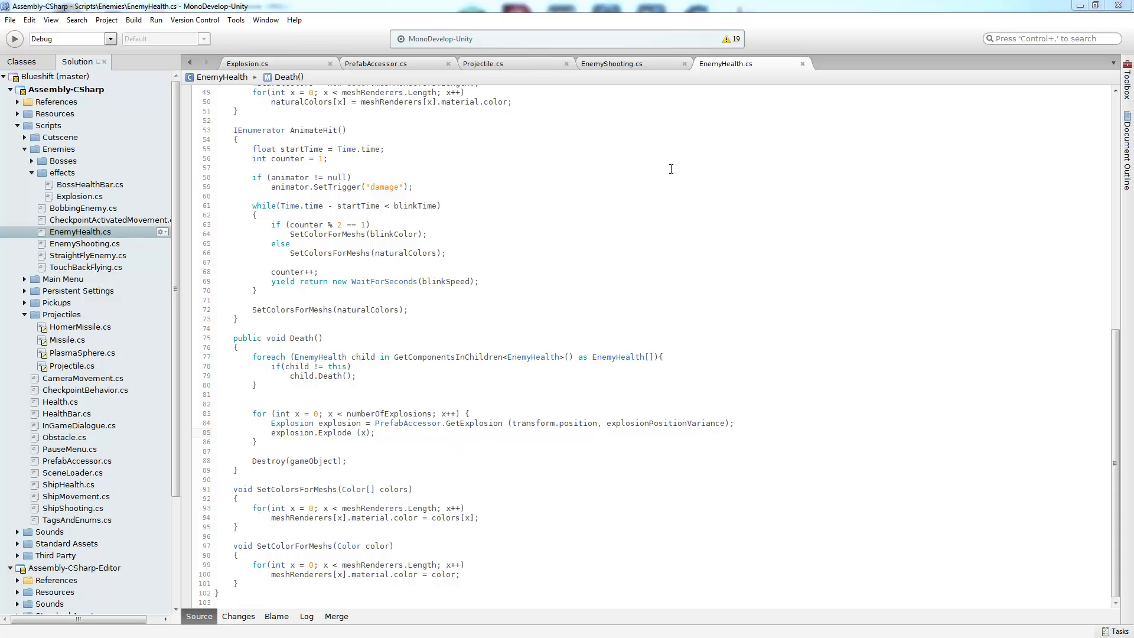
Step: Highlight the GetExplosion creation line and the Death method name in EnemyHealth.cs
left_click_drag(270, 423, 491, 423)
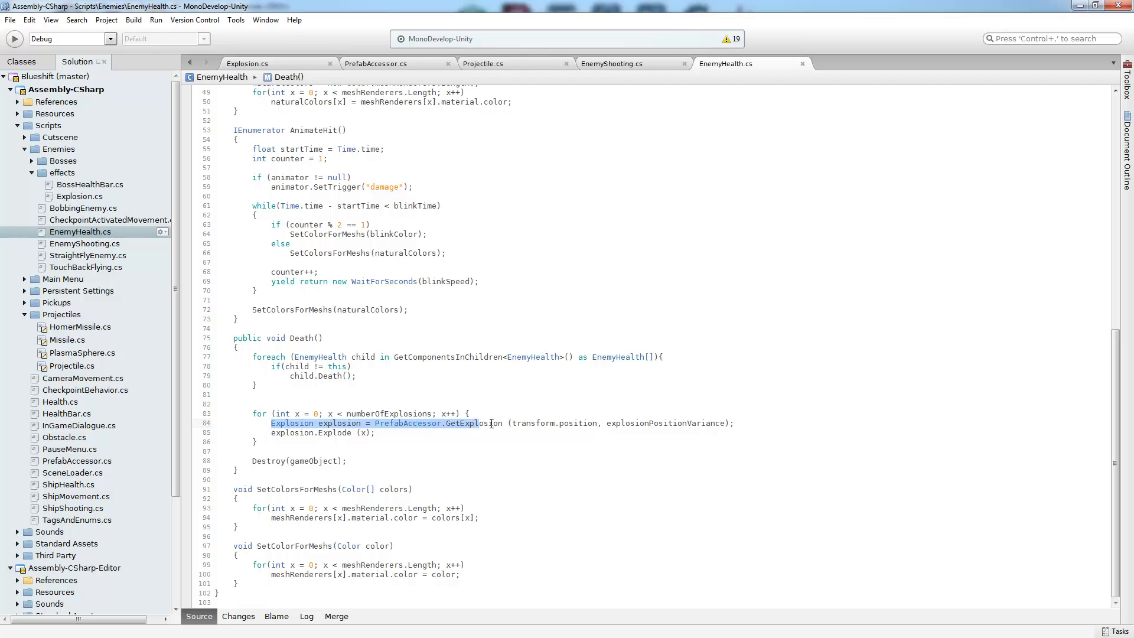
left_click_drag(491, 423, 732, 423)
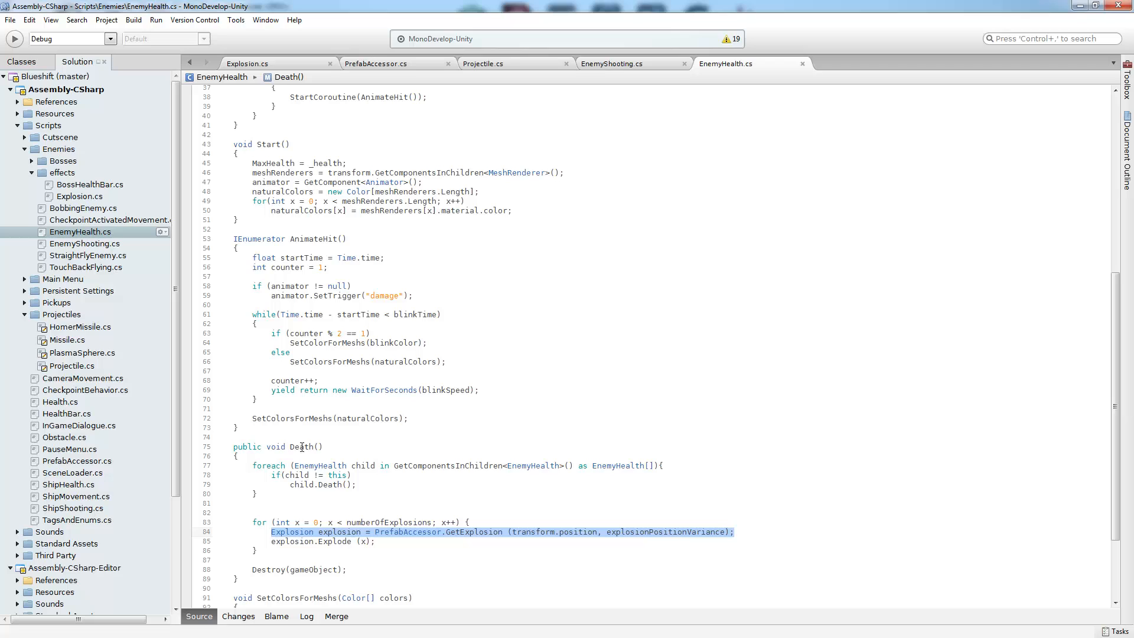
double_click(302, 447)
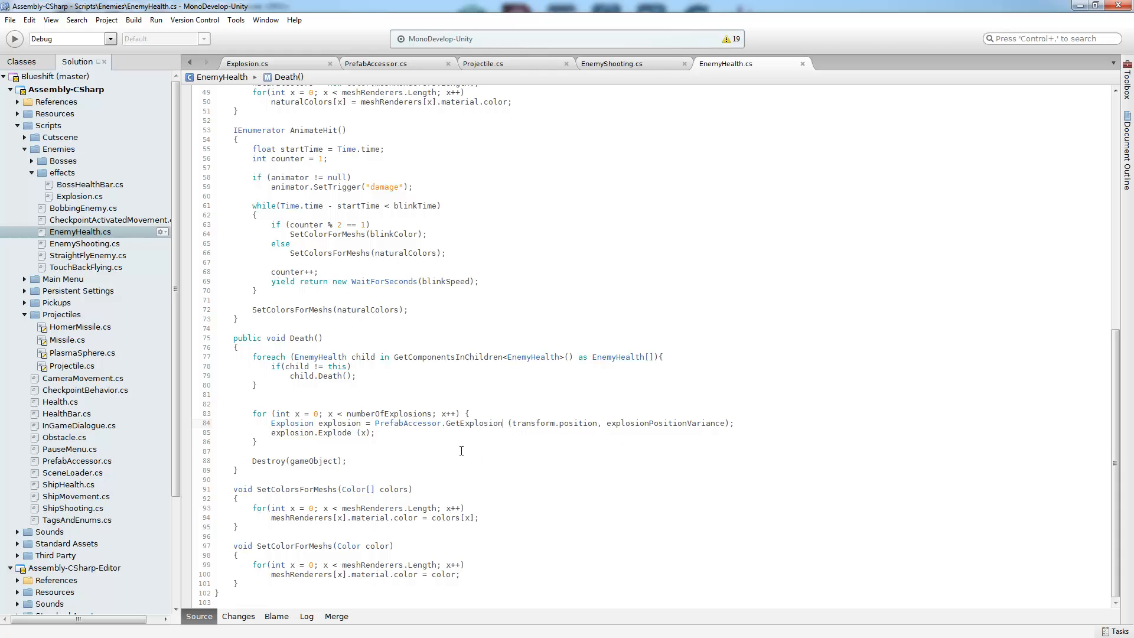
mouse_move(477, 426)
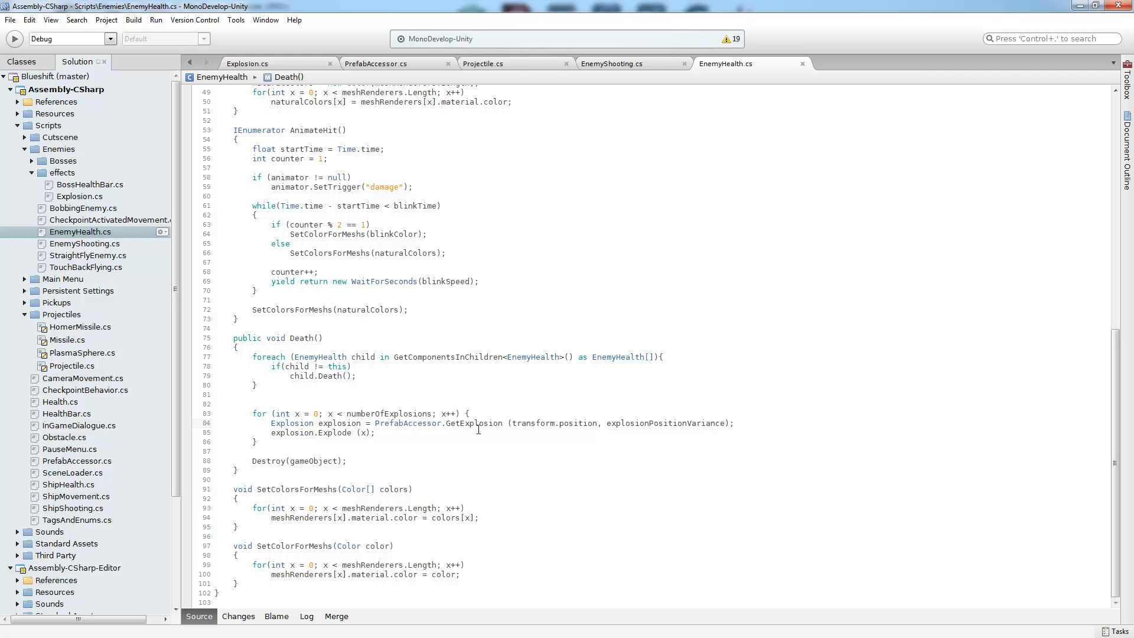
Step: Highlight the transform.position and explosionPositionVariance arguments passed to GetExplosion
left_click(513, 422)
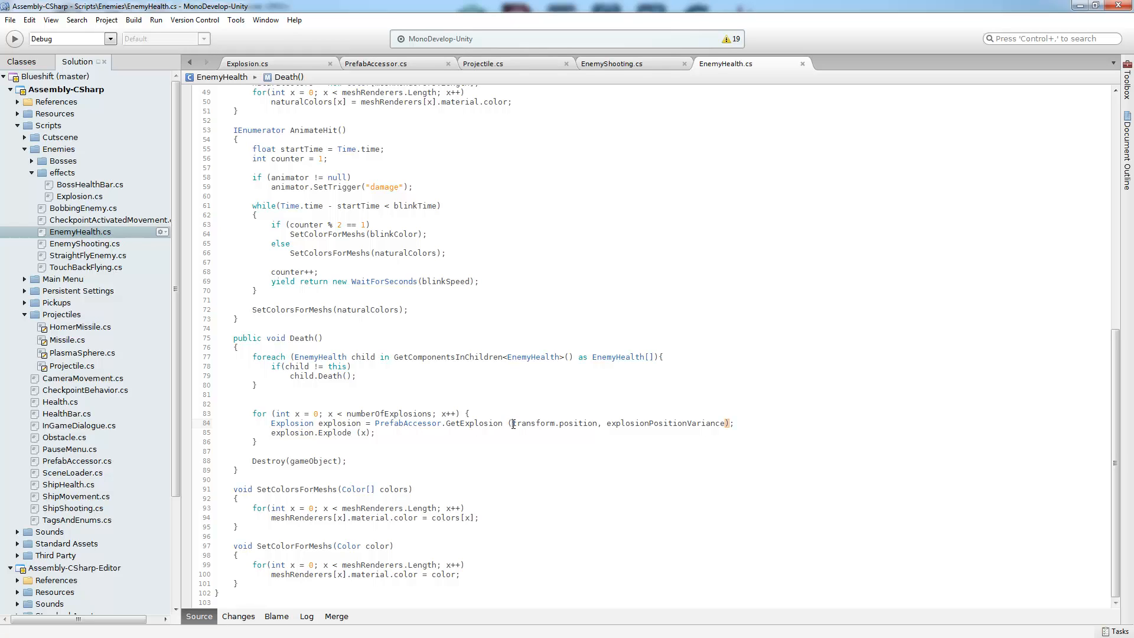
double_click(555, 423)
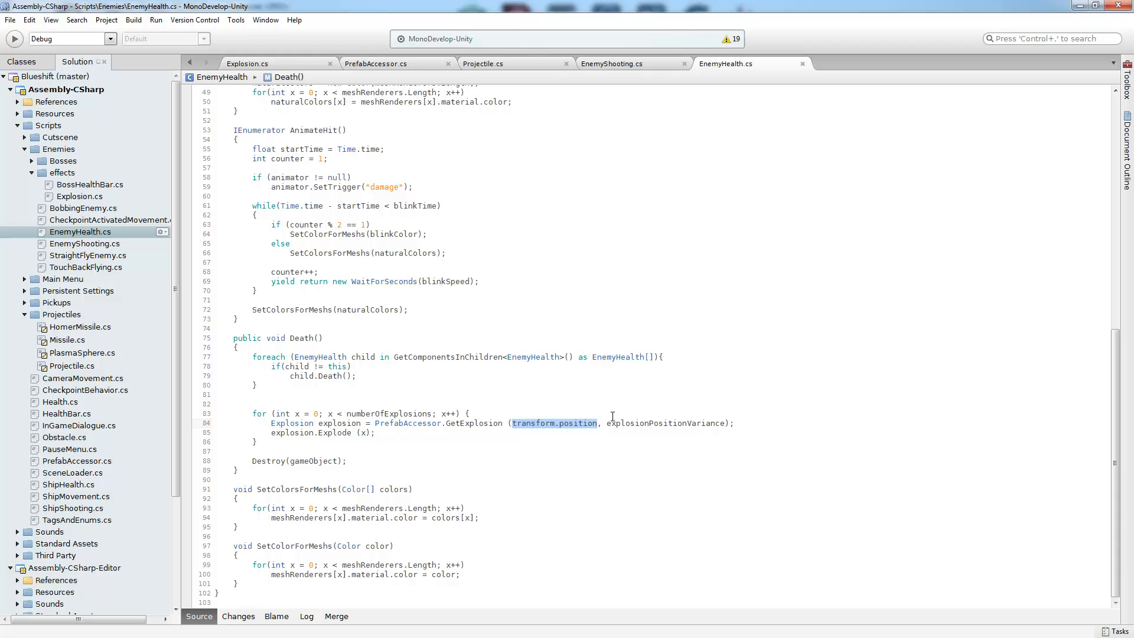
double_click(665, 423)
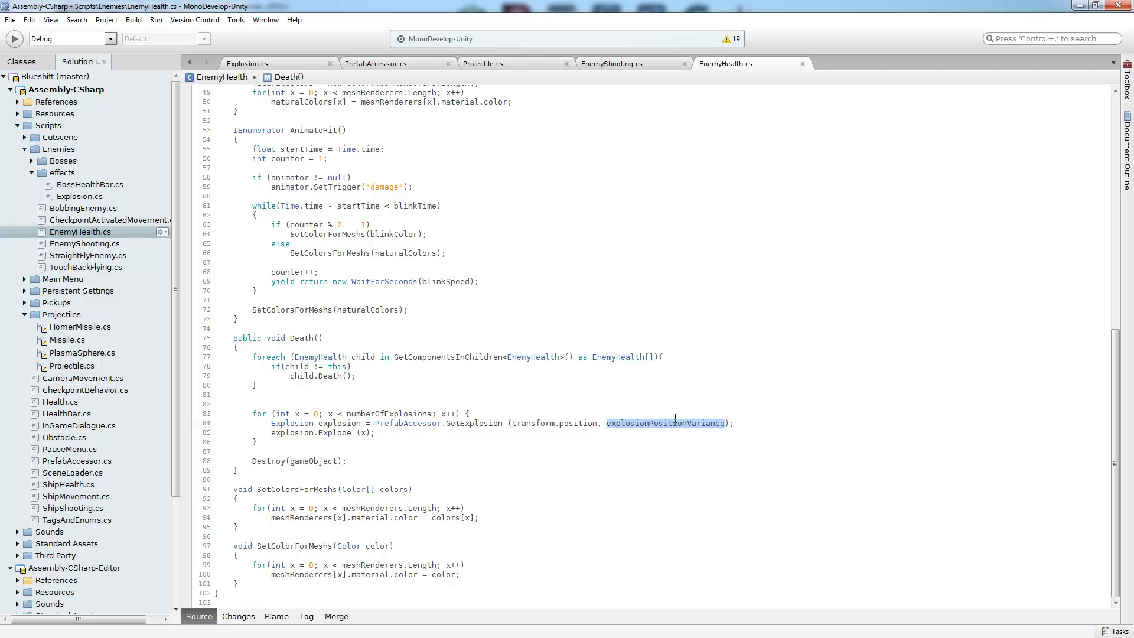
mouse_move(474, 423)
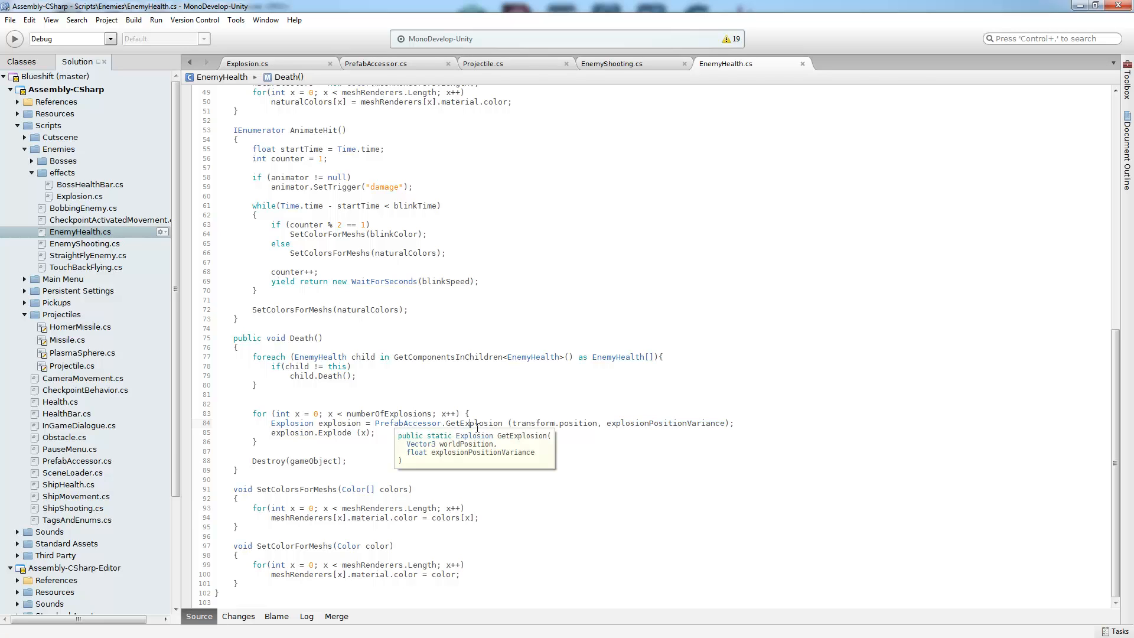
left_click(375, 63)
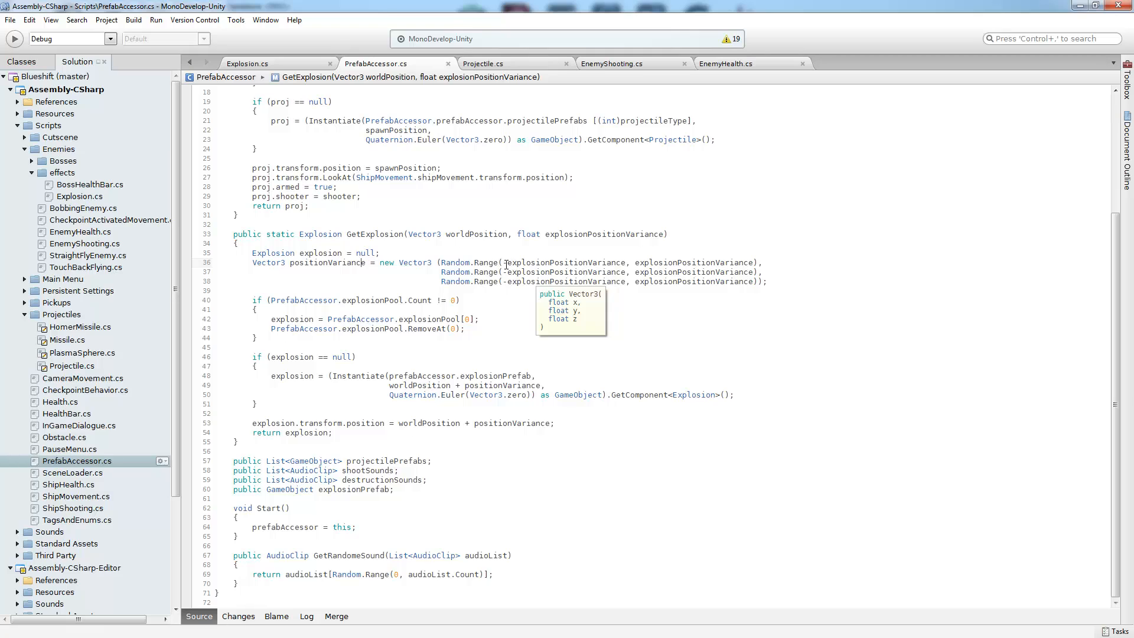
double_click(602, 234)
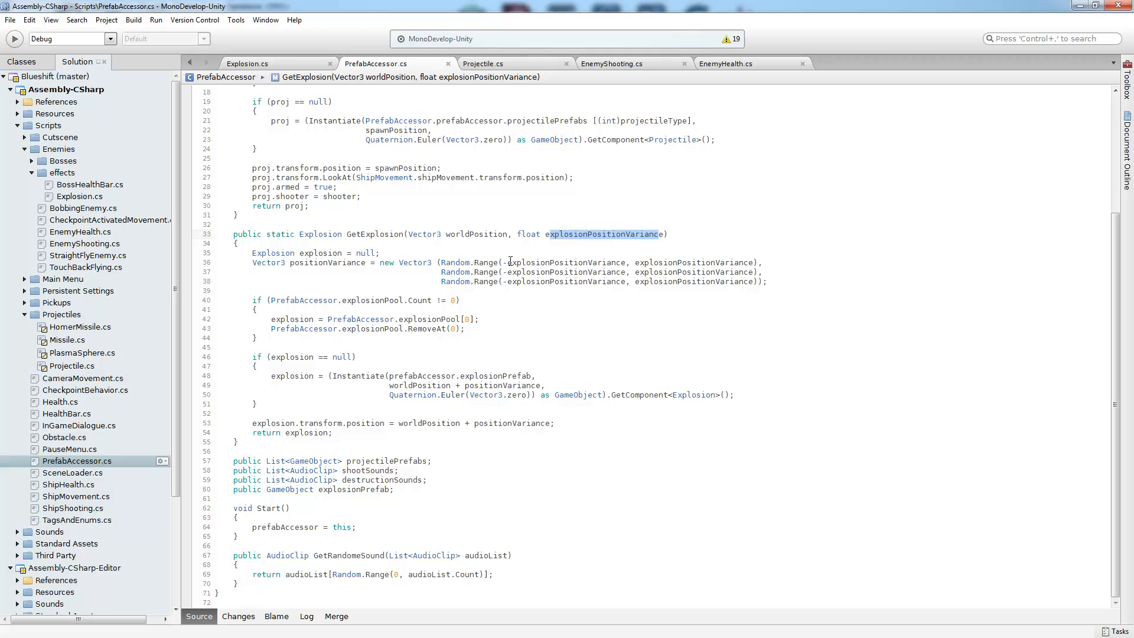
left_click(611, 263)
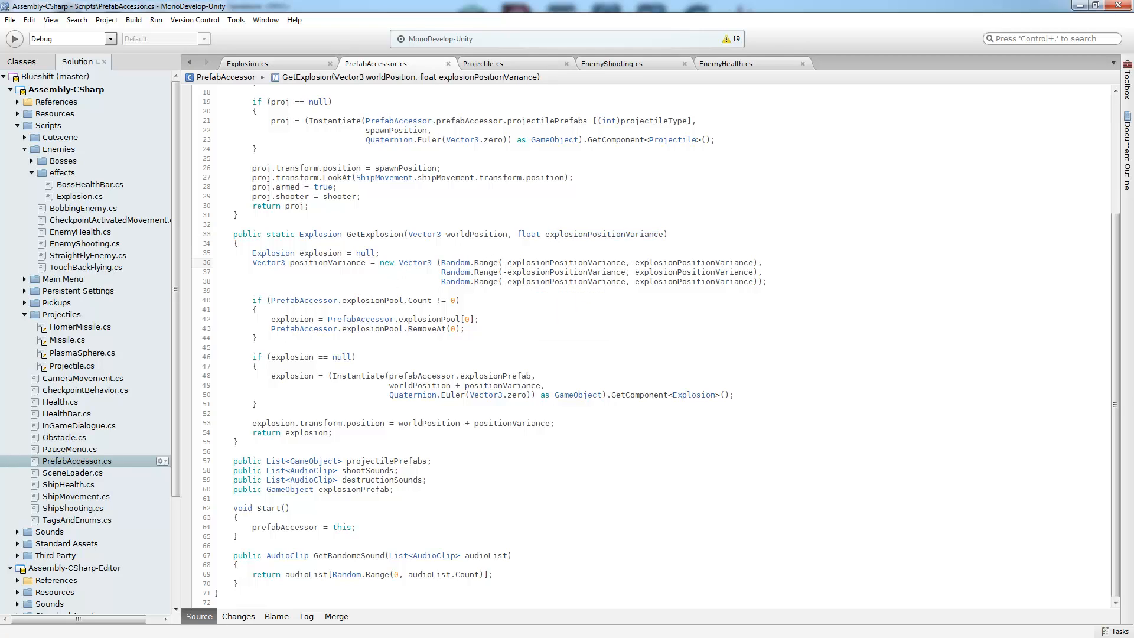
mouse_move(383, 300)
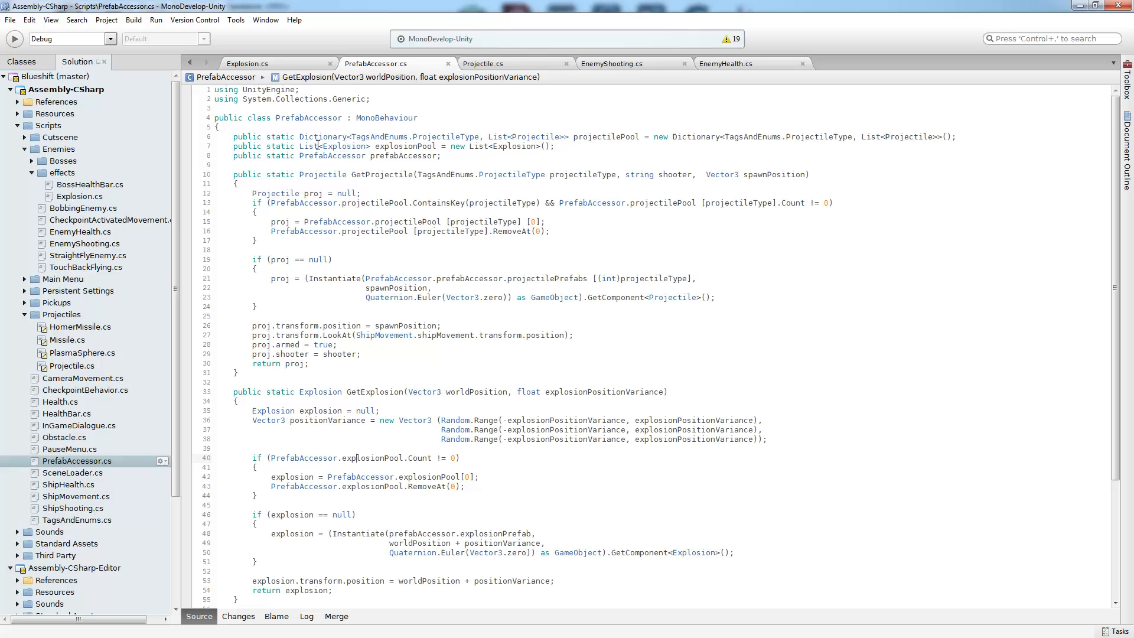
double_click(345, 147)
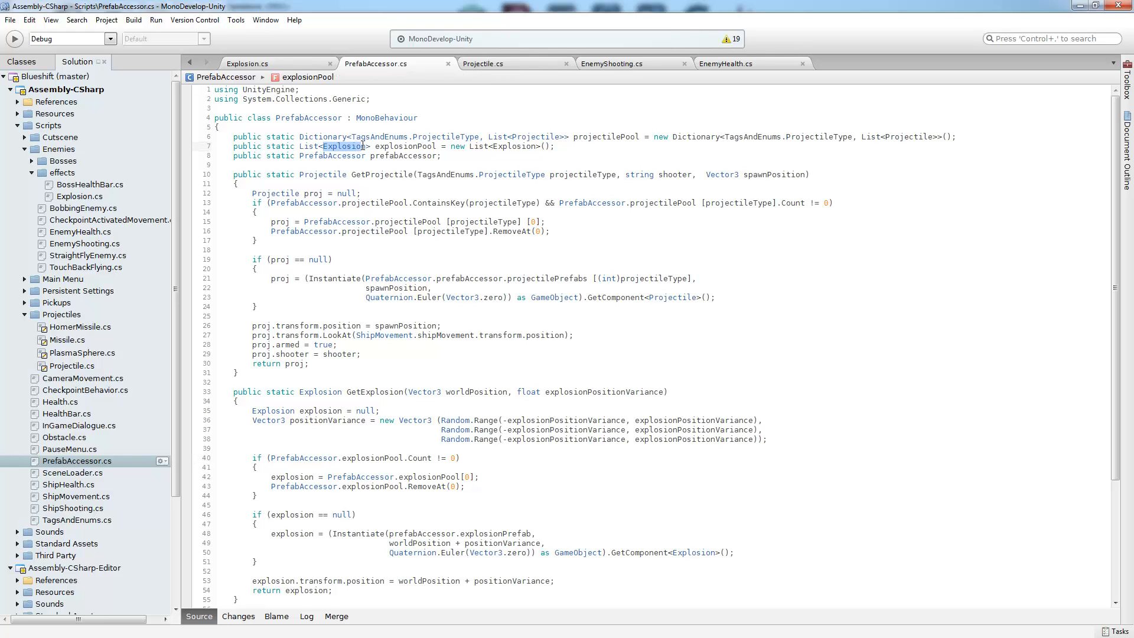
mouse_move(410, 335)
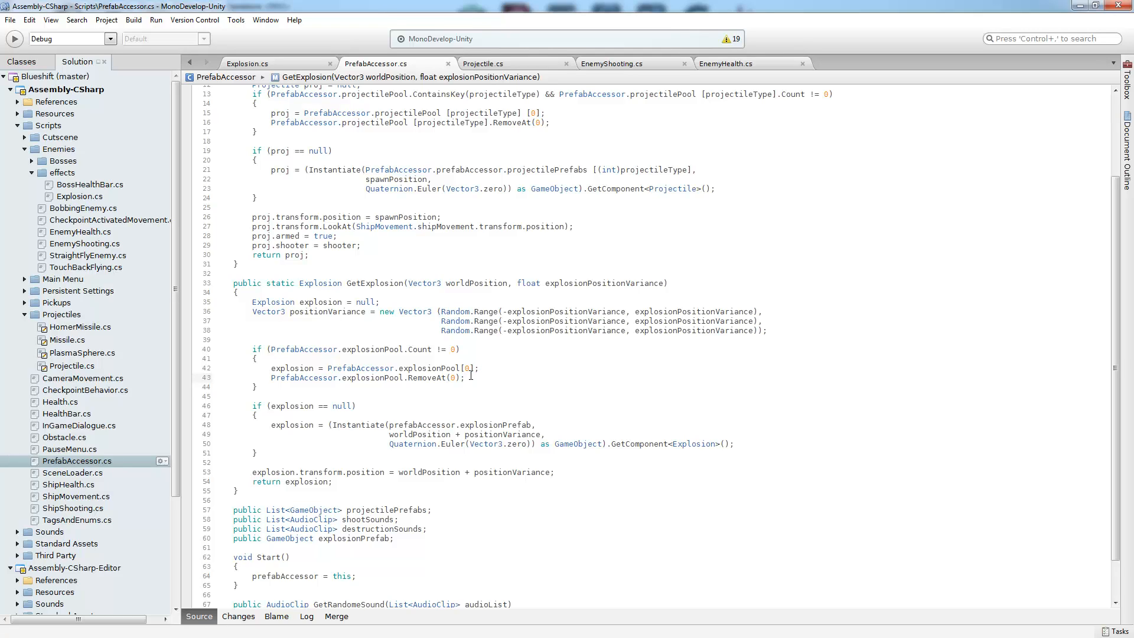
mouse_move(439, 355)
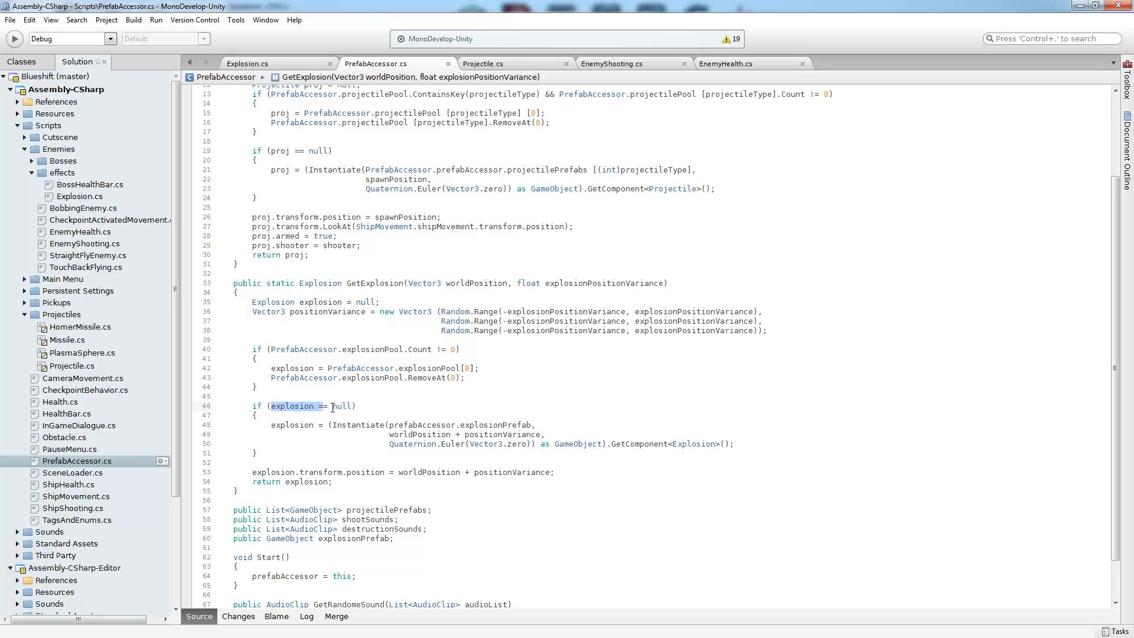
scroll("down", 3)
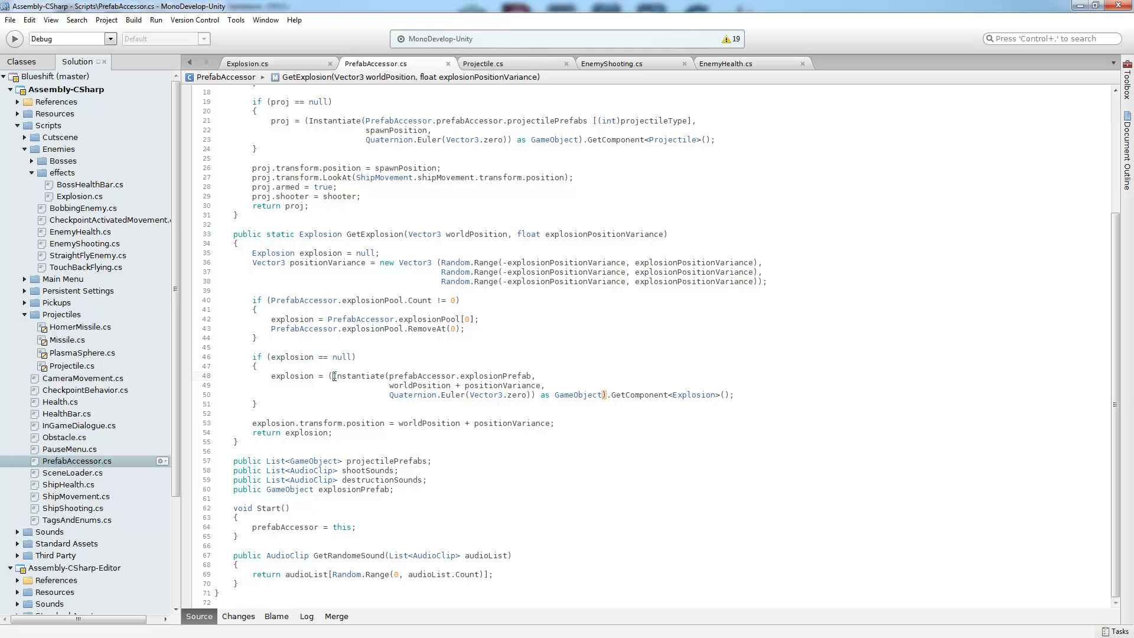
double_click(359, 375)
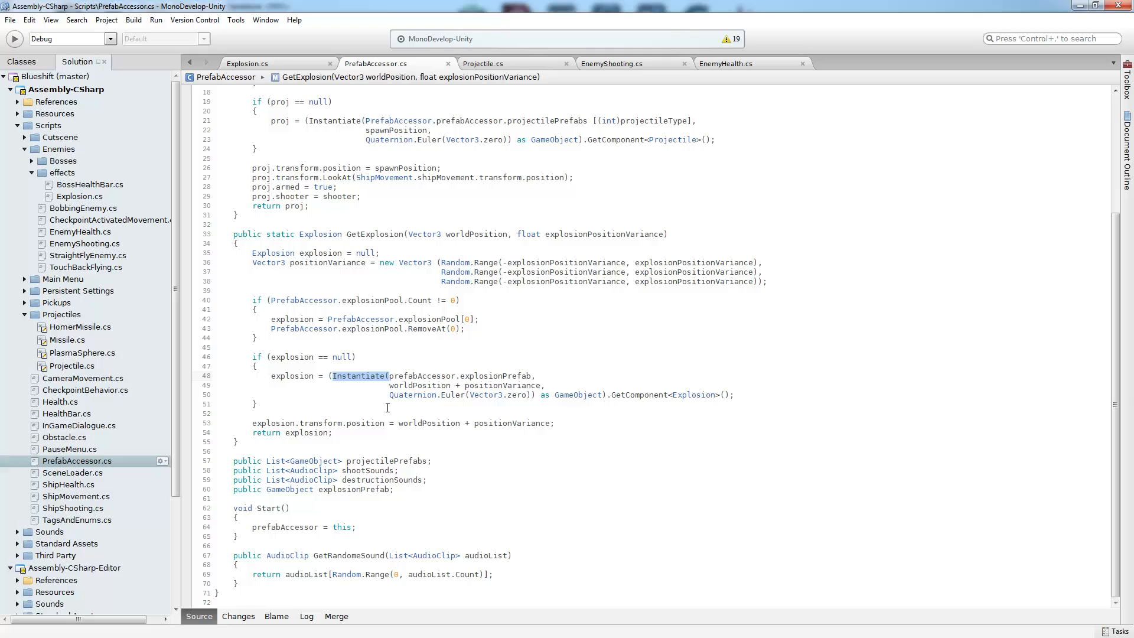
mouse_move(404, 382)
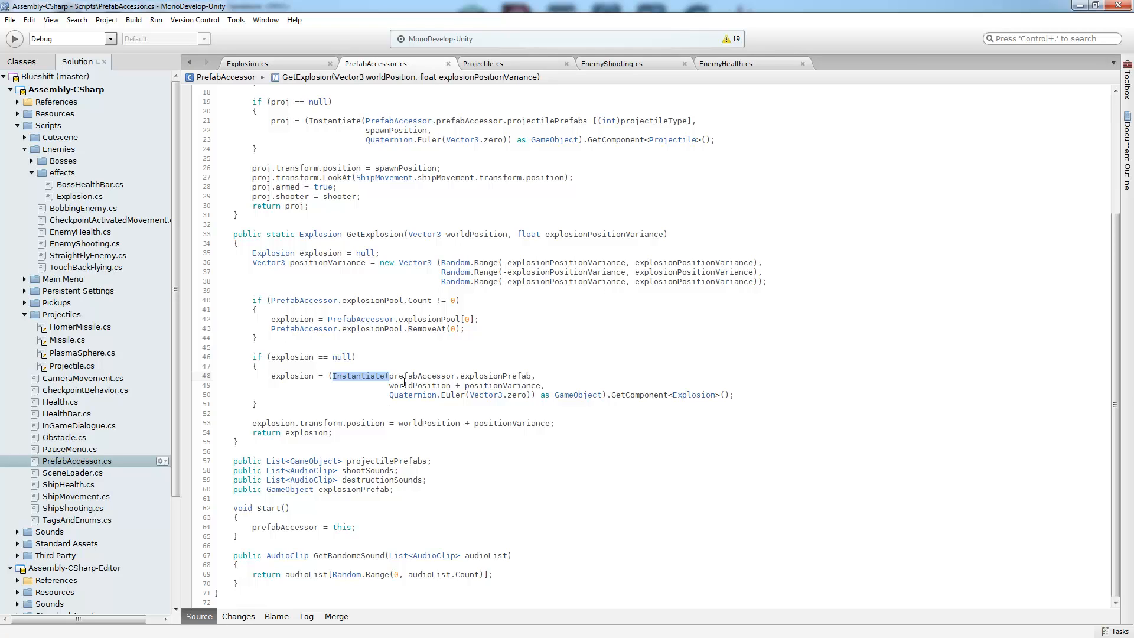
mouse_move(665, 424)
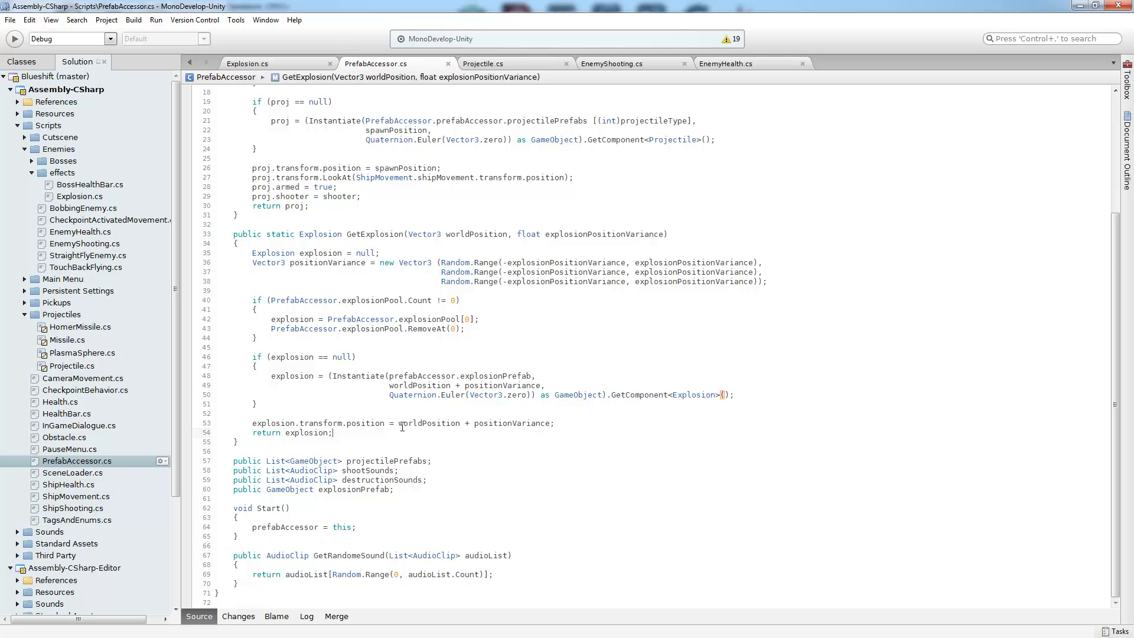
double_click(428, 422)
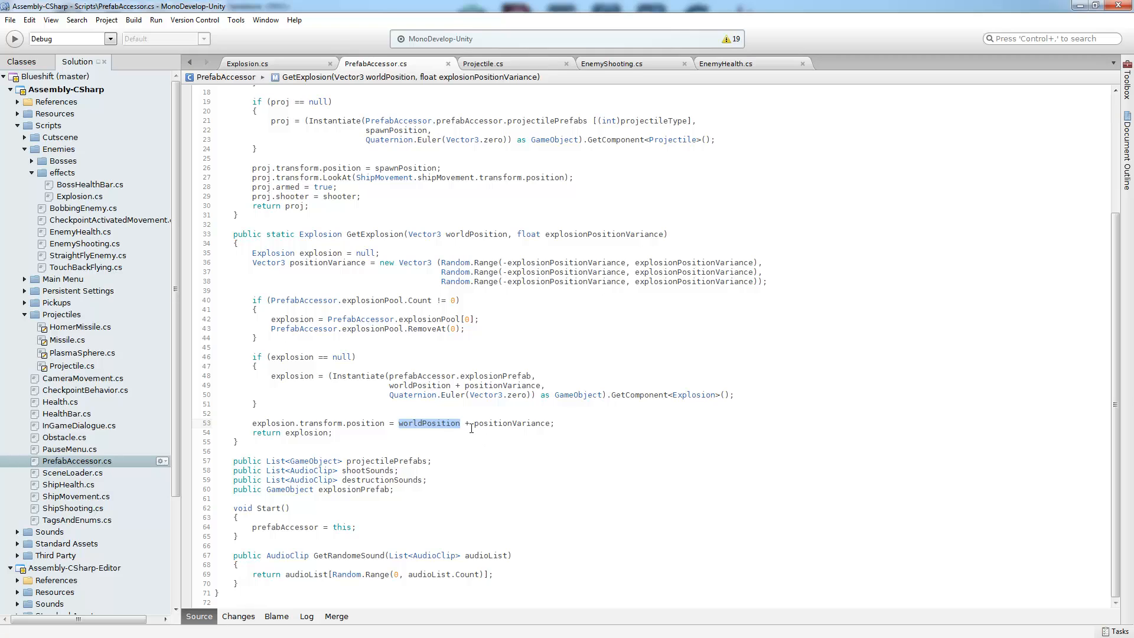
mouse_move(606, 262)
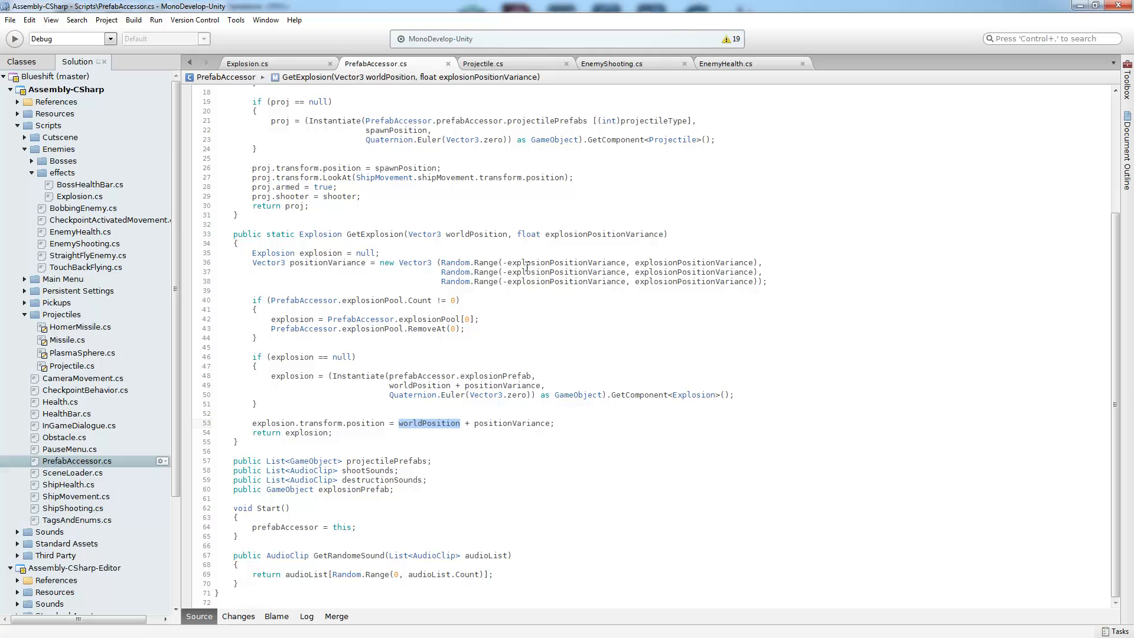
mouse_move(420, 448)
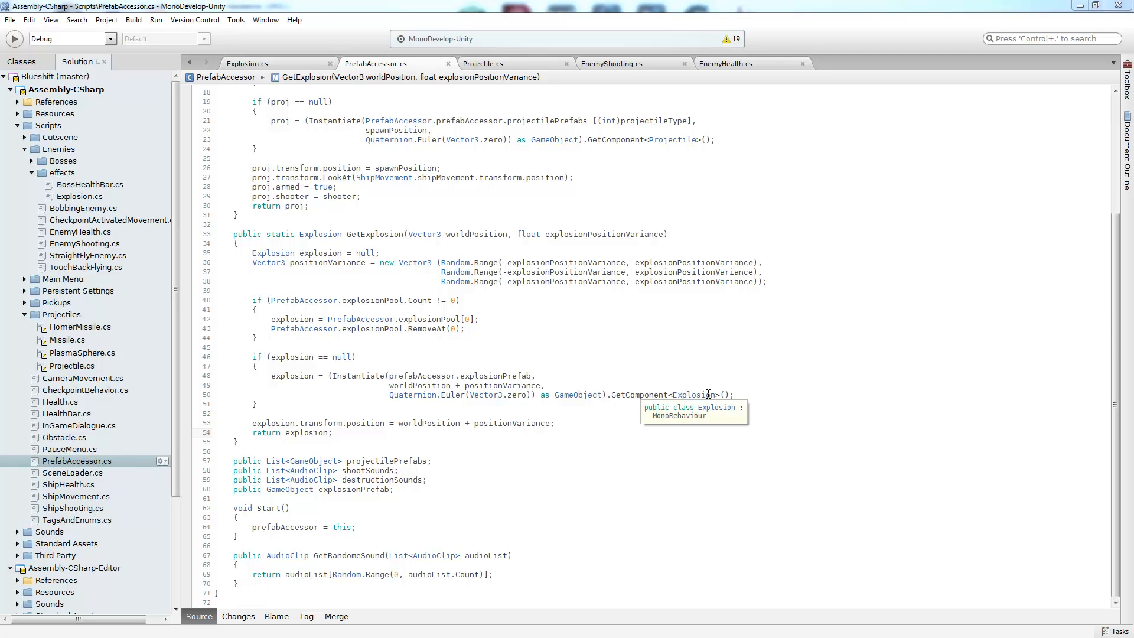
Step: Show Explosion.cs at its BackInThePool method that re-adds the explosion to explosionPool
left_click(247, 64)
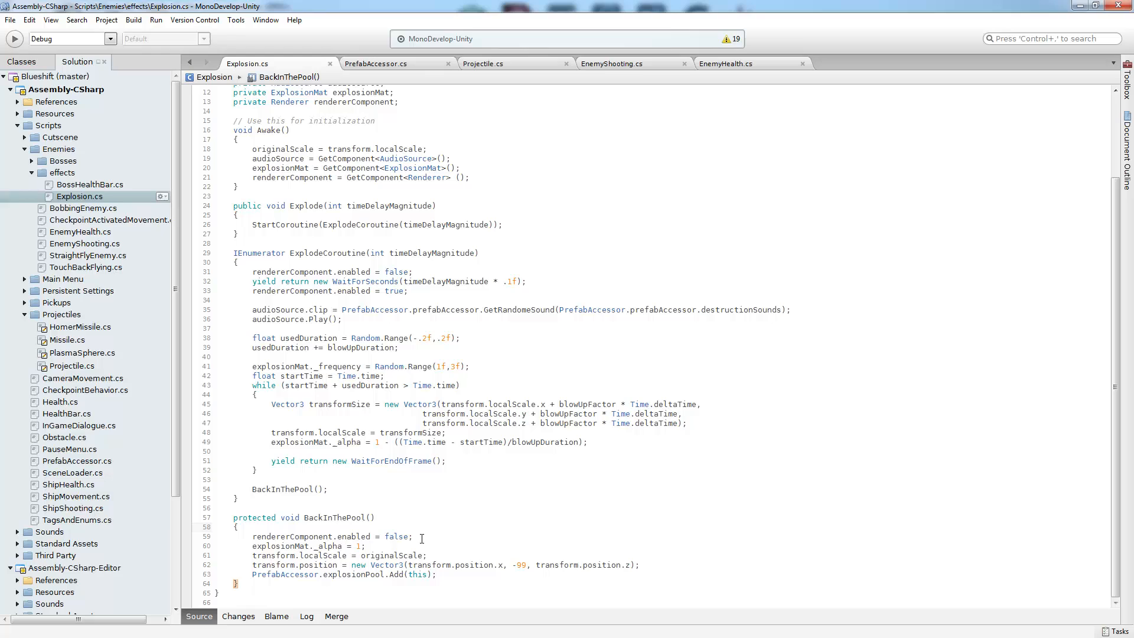
left_click(412, 536)
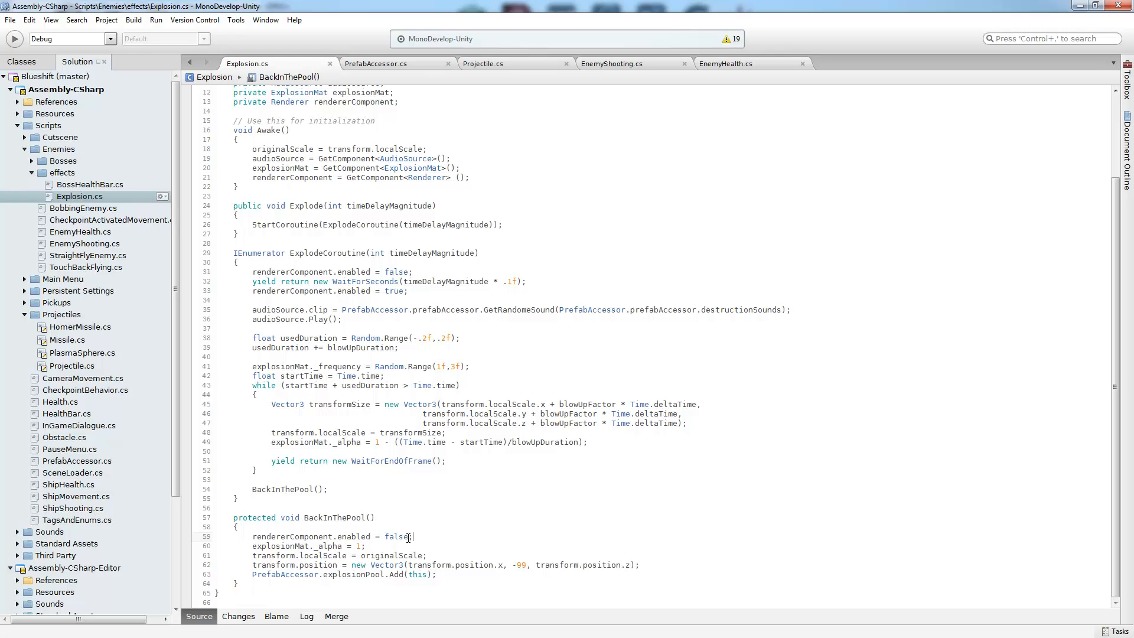
left_click(359, 537)
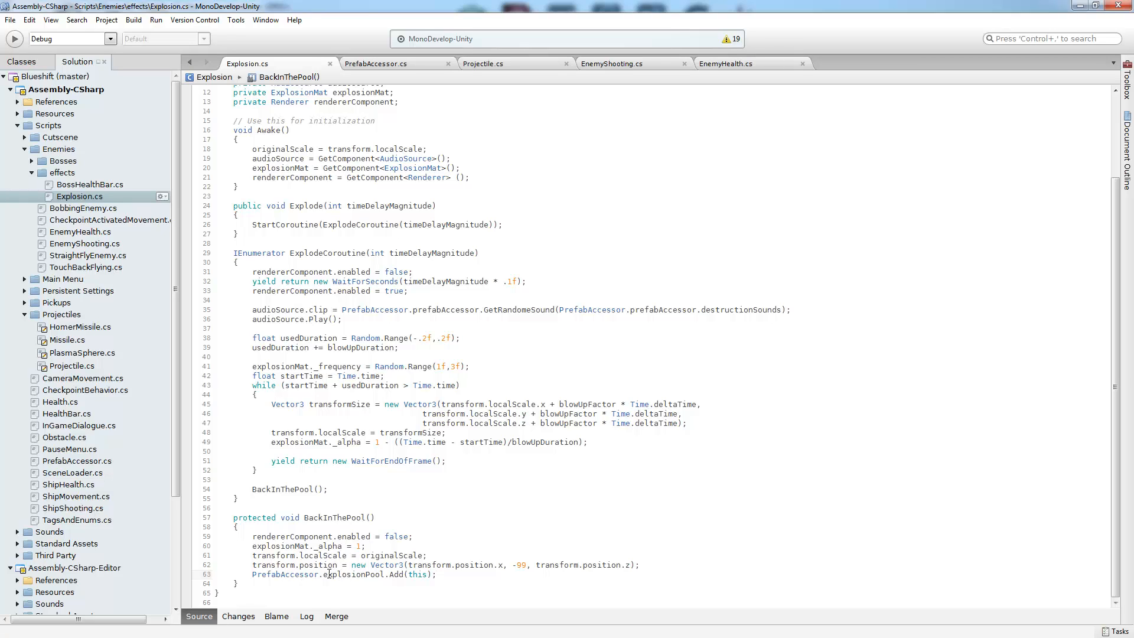
Step: From PrefabAccessor.cs, open TagsAndEnums.cs showing the ProjectileType enum of missile types
double_click(354, 574)
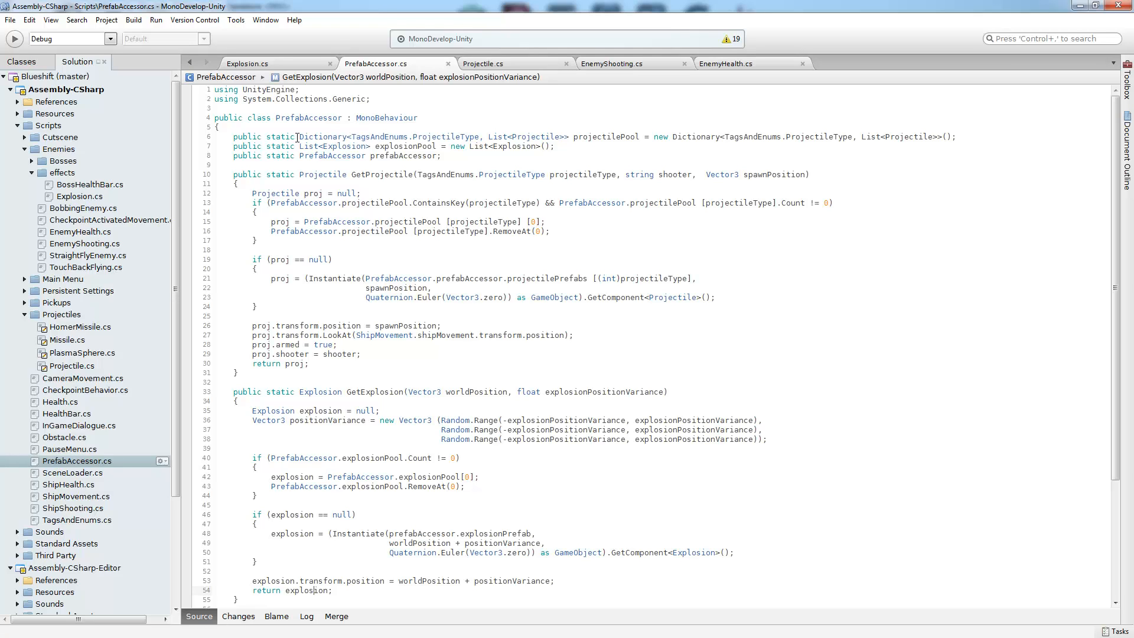
double_click(527, 137)
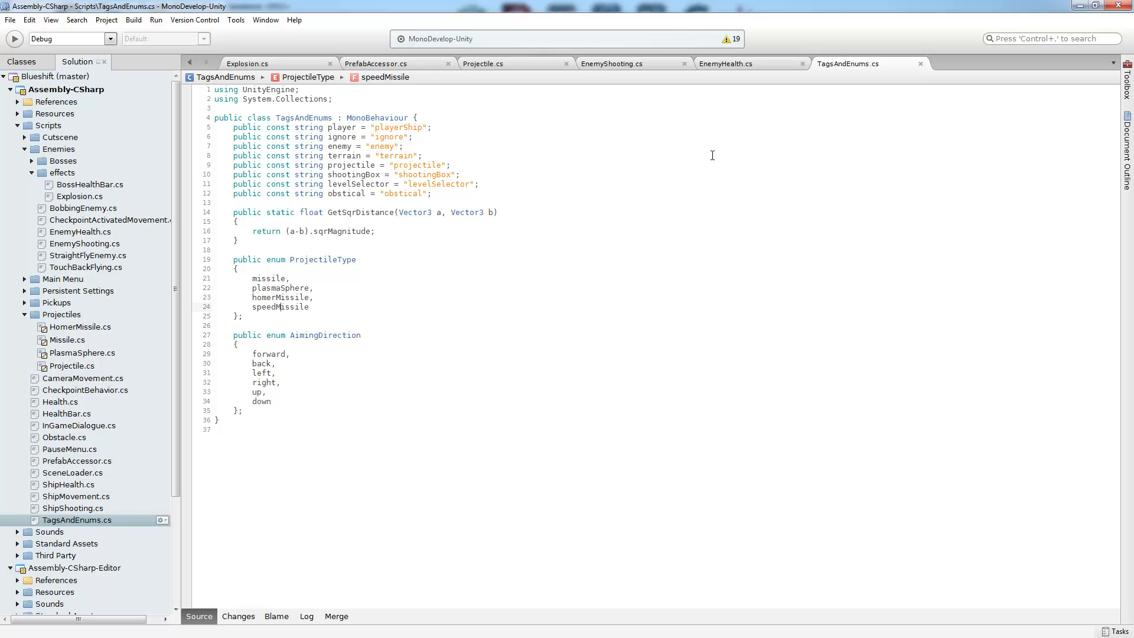
Step: Show PrefabAccessor.cs GetProjectile and highlight its projectilePool count check
left_click(376, 64)
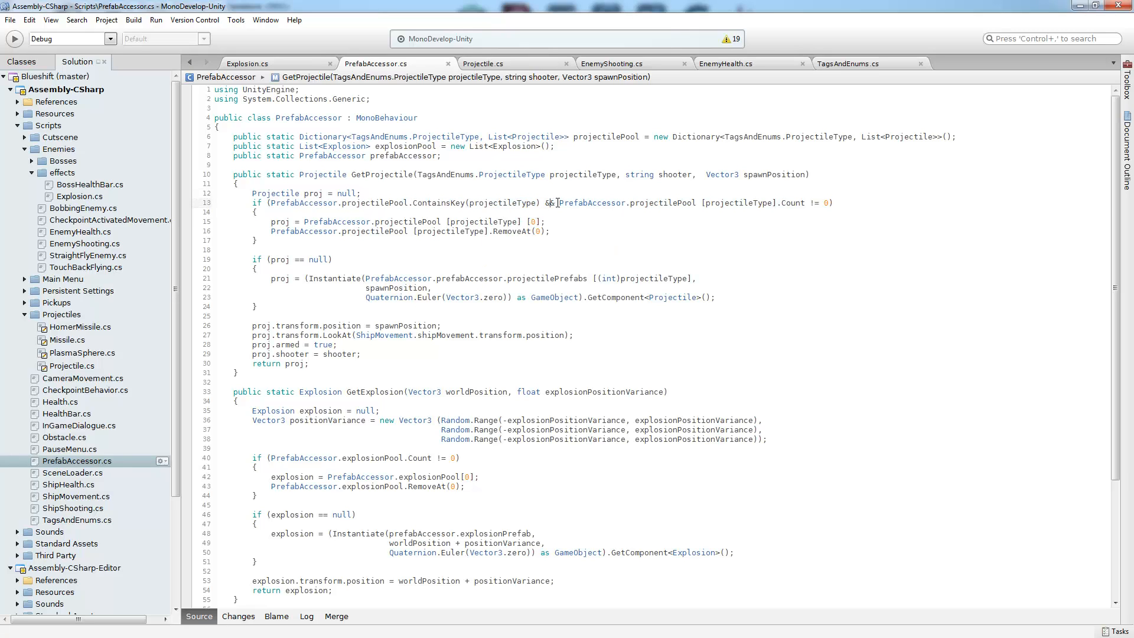
left_click_drag(558, 202, 767, 202)
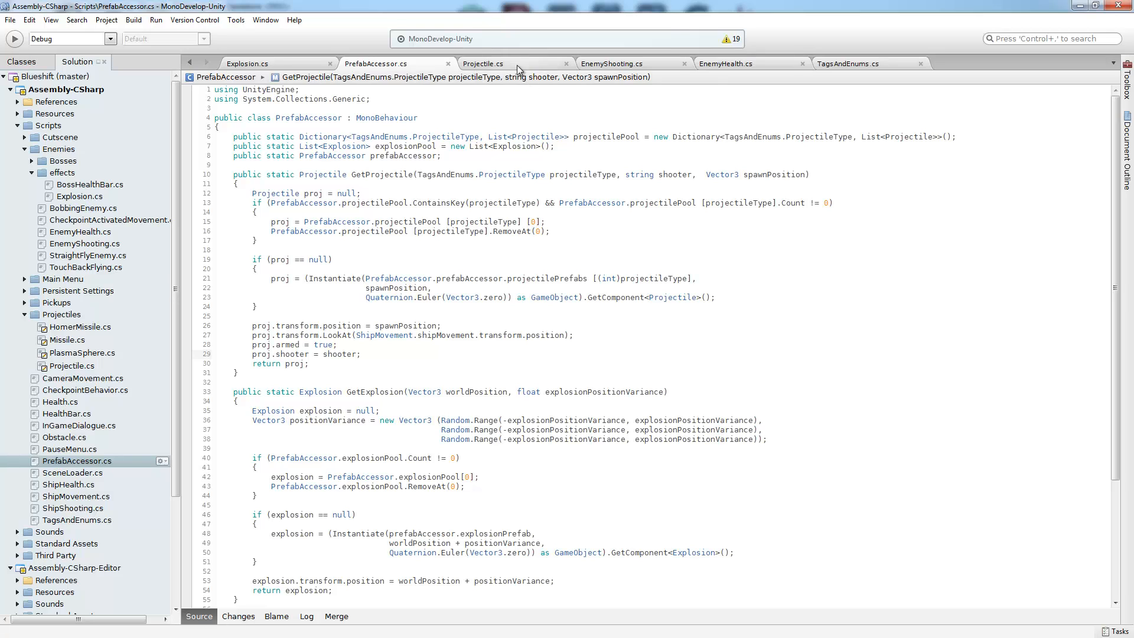
Step: Show Projectile.cs BackInThePool and highlight its projectilePool ContainsKey check
left_click(482, 64)
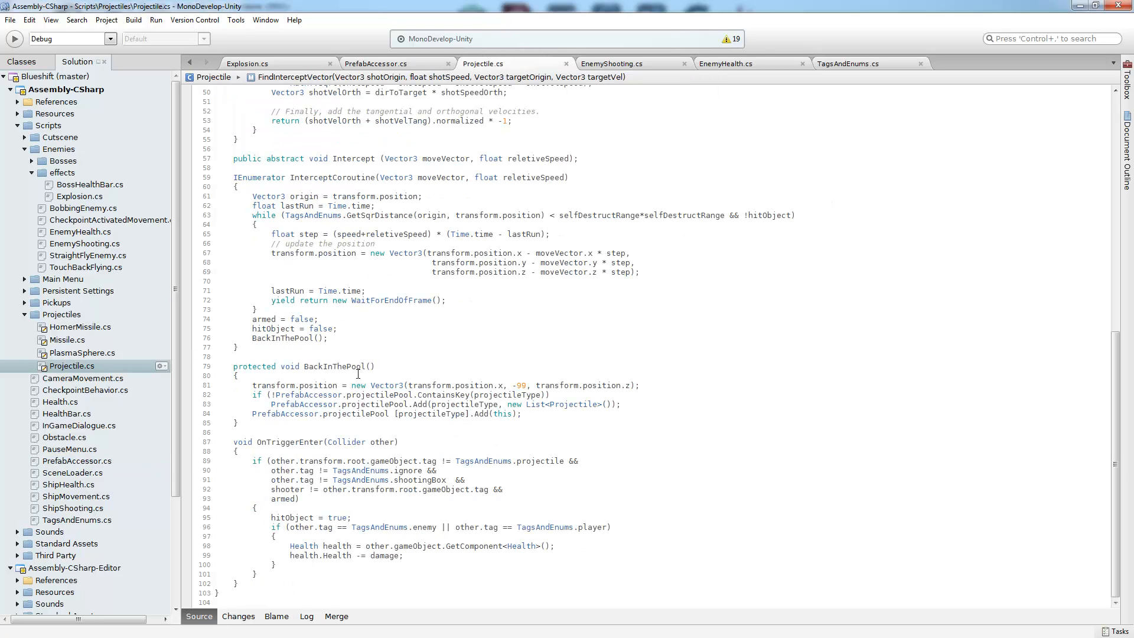
left_click(326, 365)
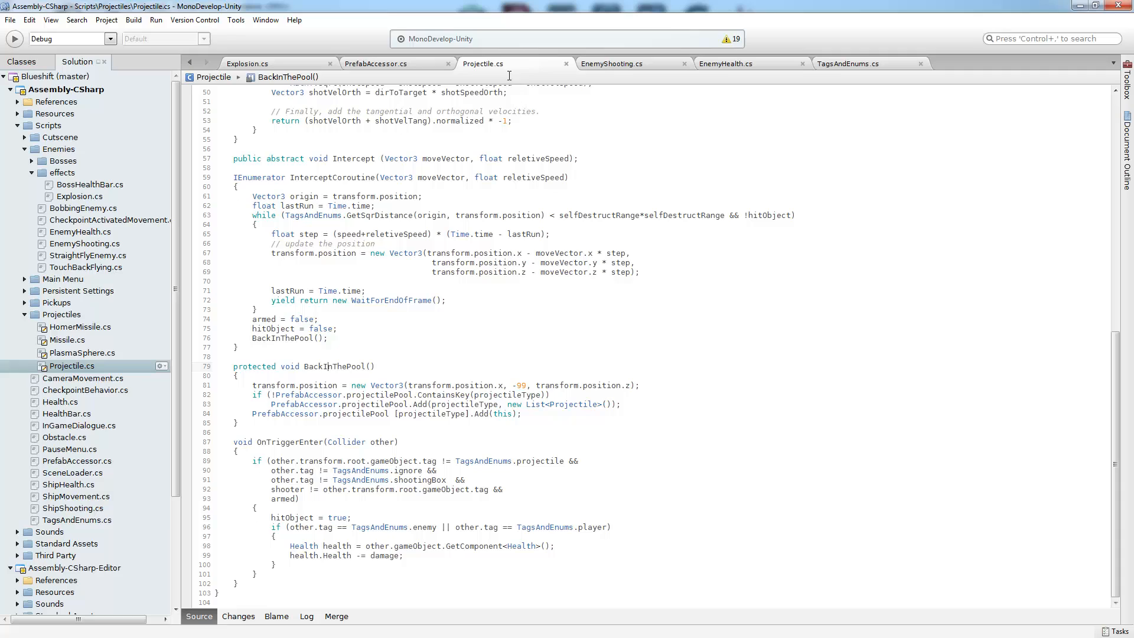
mouse_move(469, 372)
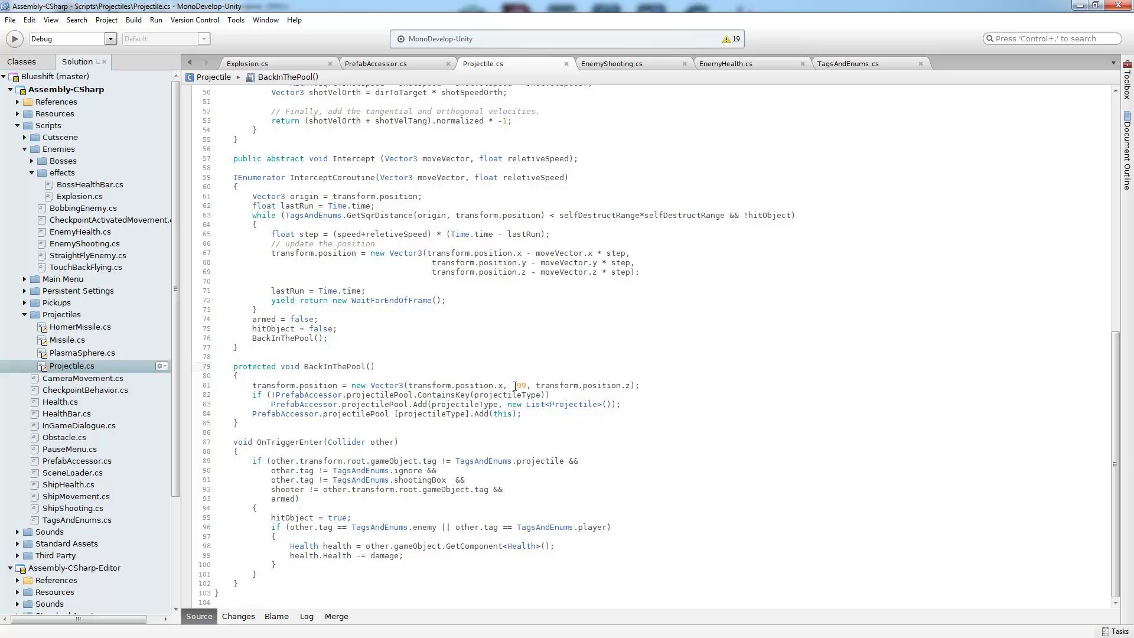
type("-")
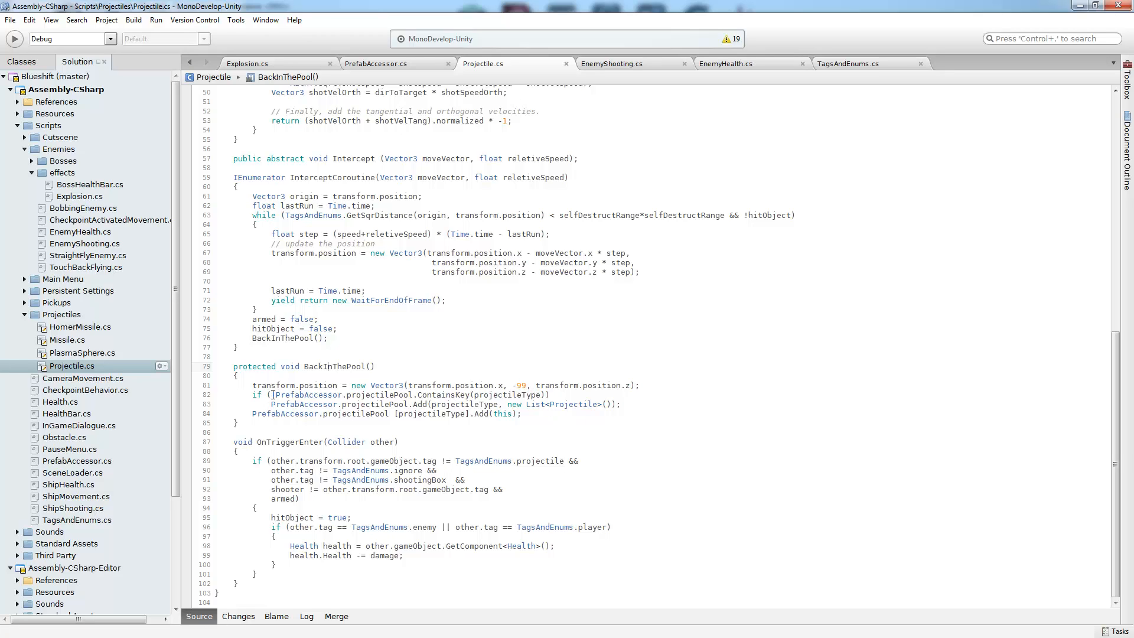
left_click_drag(273, 394, 542, 394)
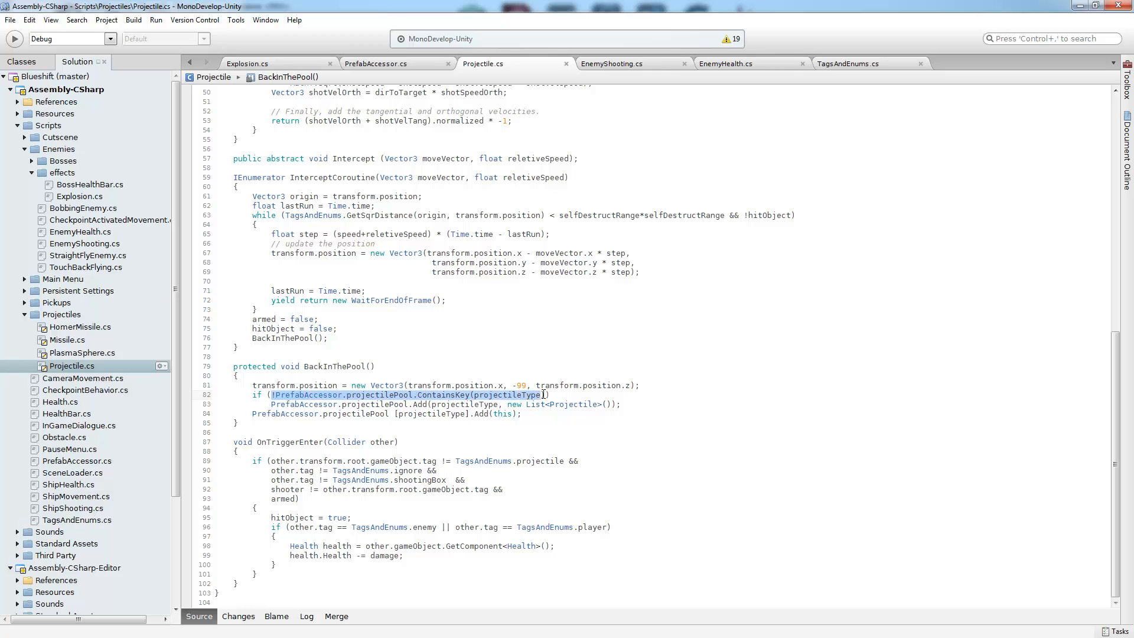